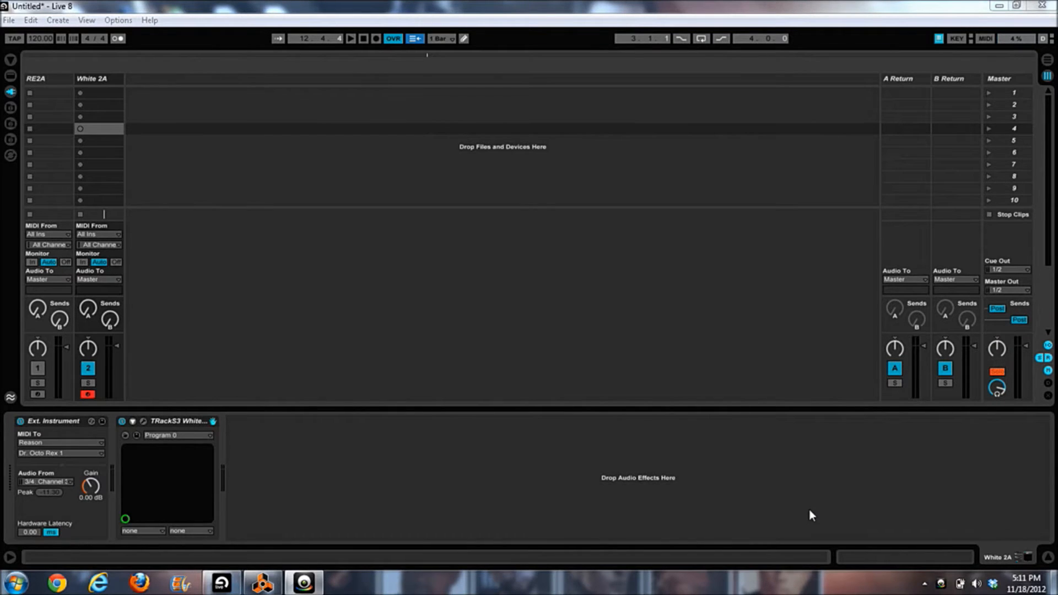
mouse_move(604, 506)
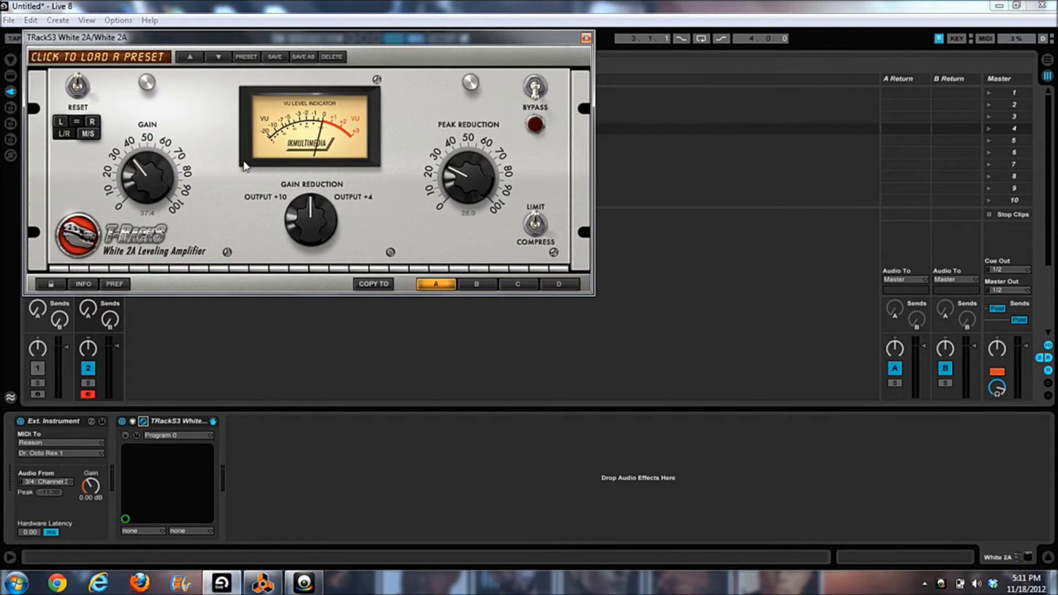
Step: Bring up the TRackS3 White 2A plug-in window from the drum track's device
click(262, 582)
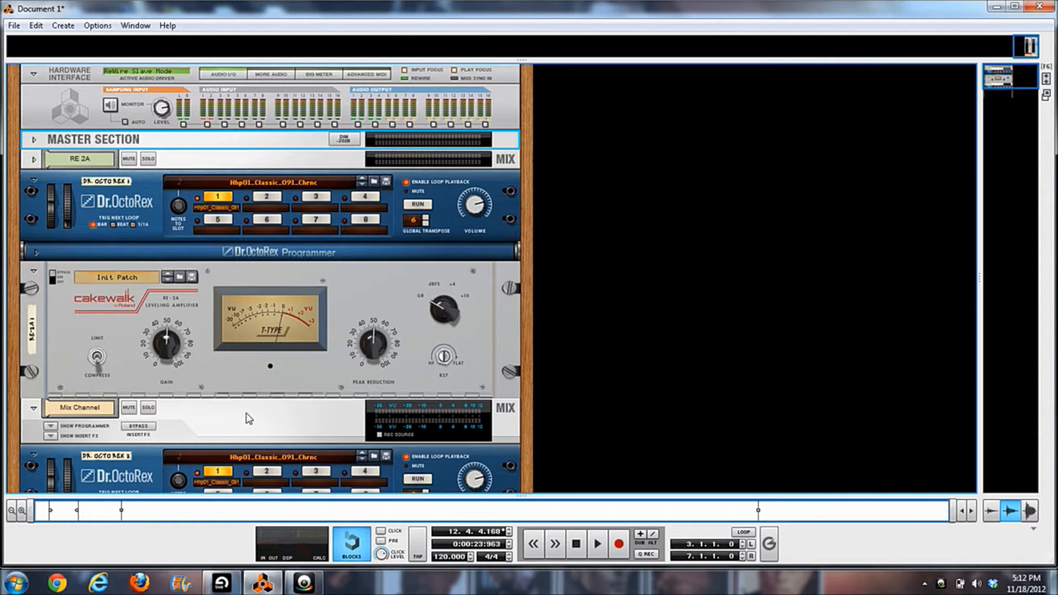
mouse_move(613, 115)
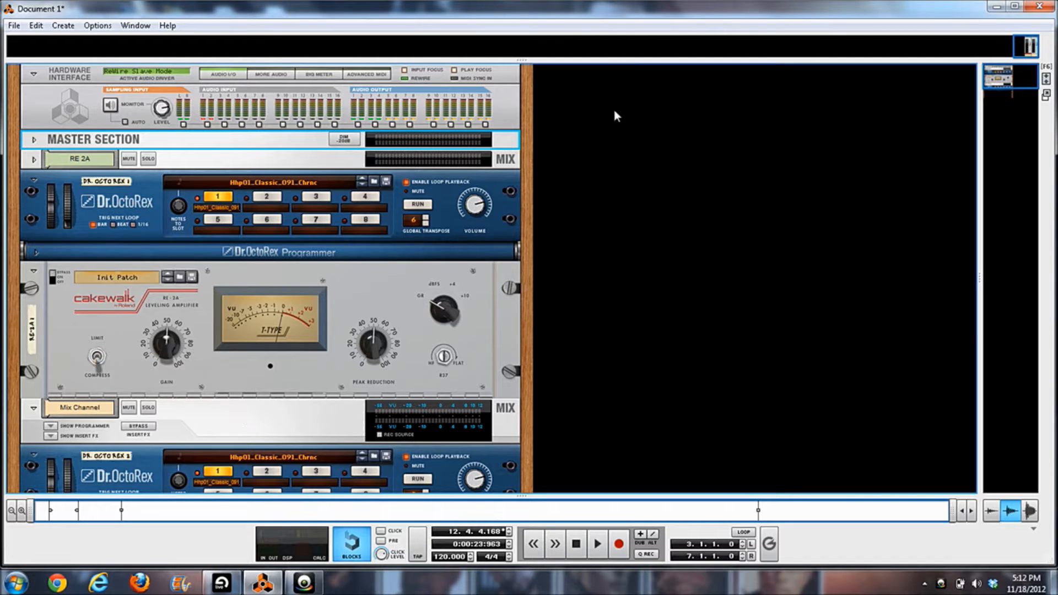
mouse_move(7, 70)
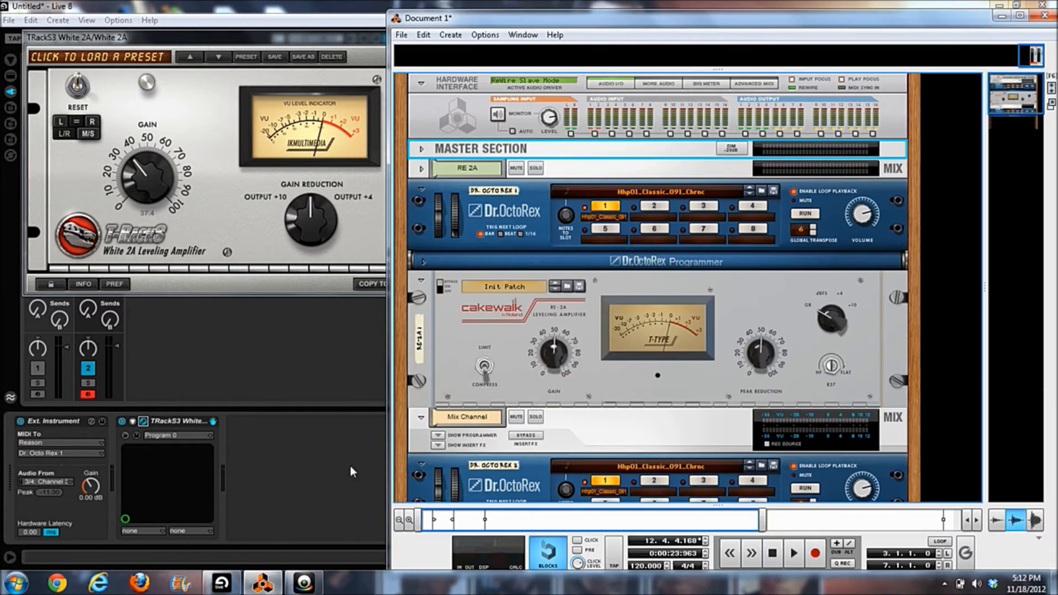
mouse_move(464, 63)
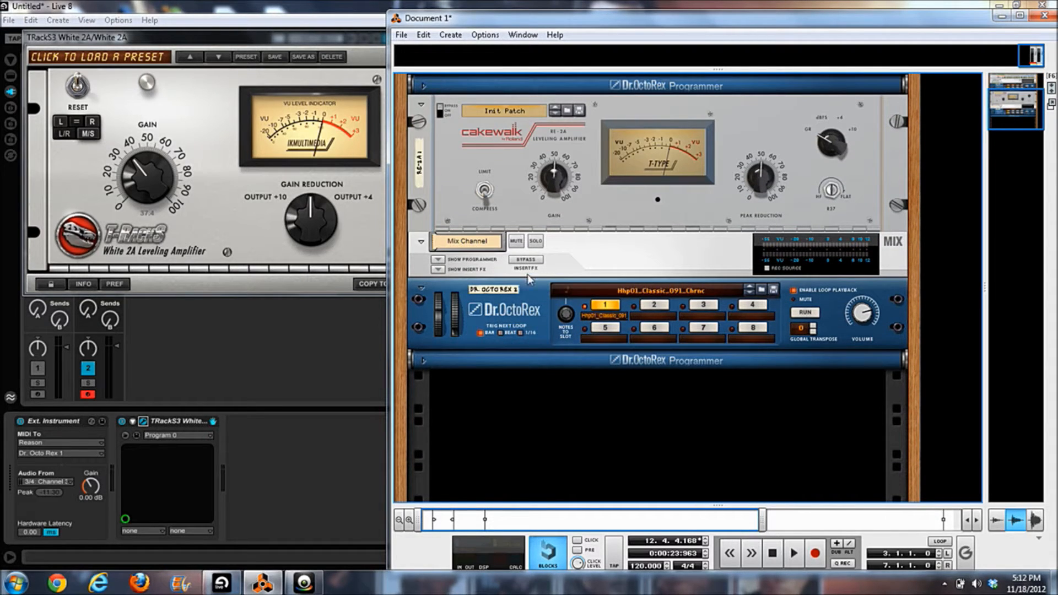
Step: Reveal and hide the RE-2A mix channel's insert effects and programmer sections, then fold the channel back up
click(437, 269)
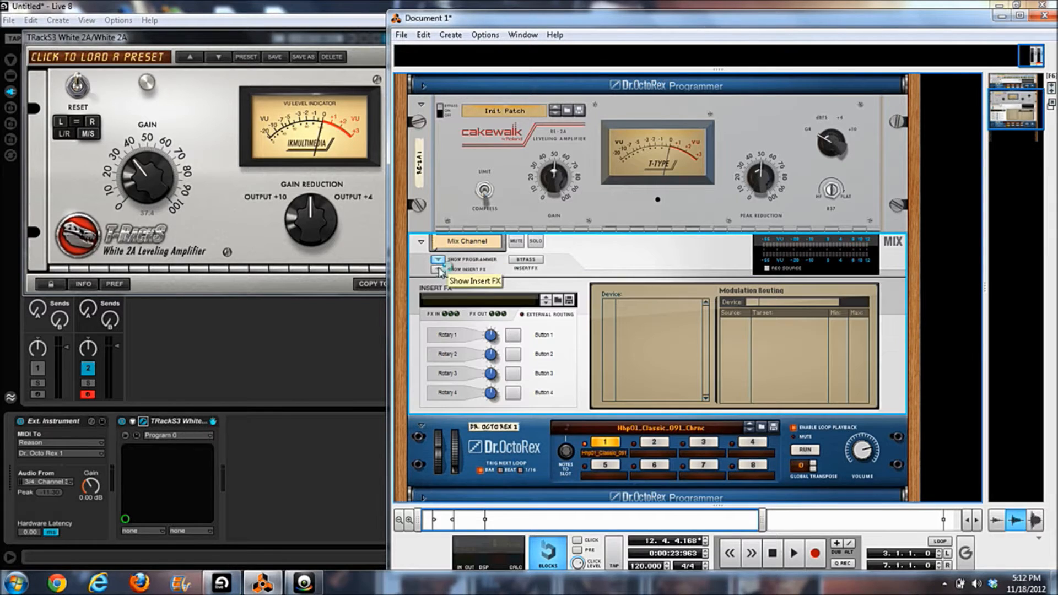
click(438, 269)
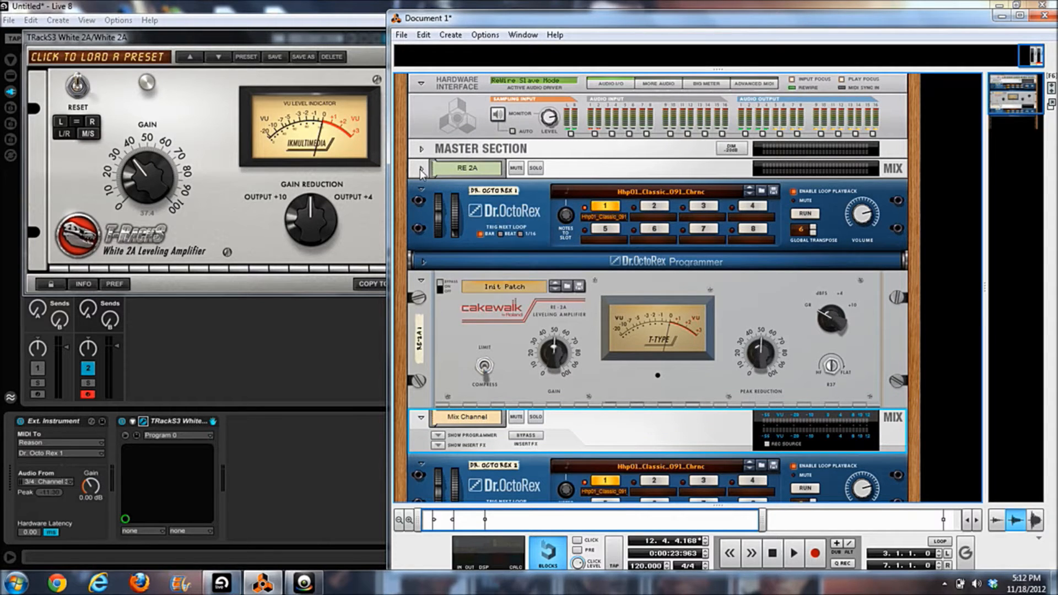
click(420, 168)
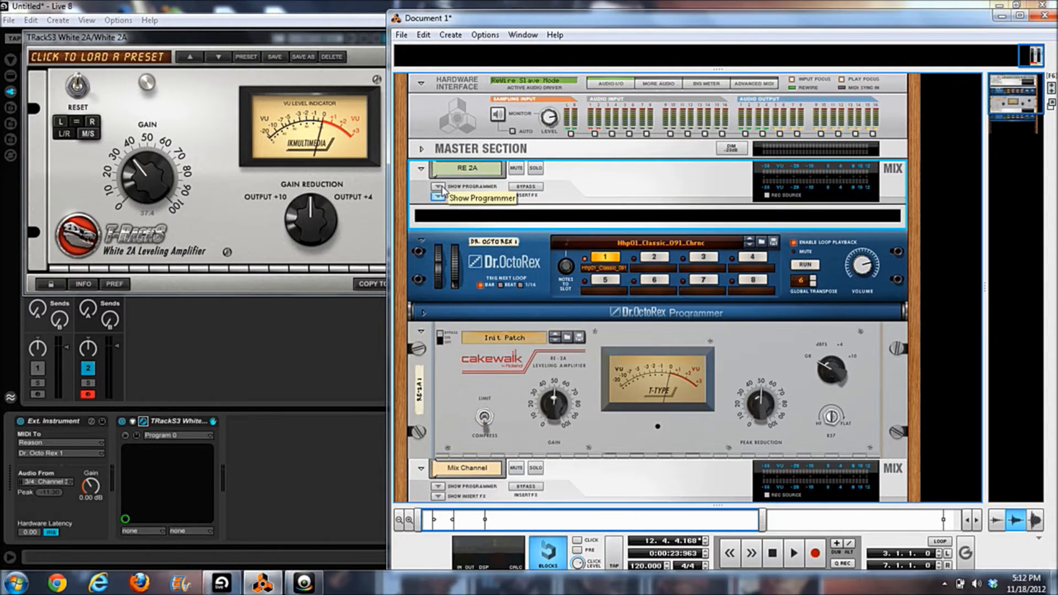
click(422, 168)
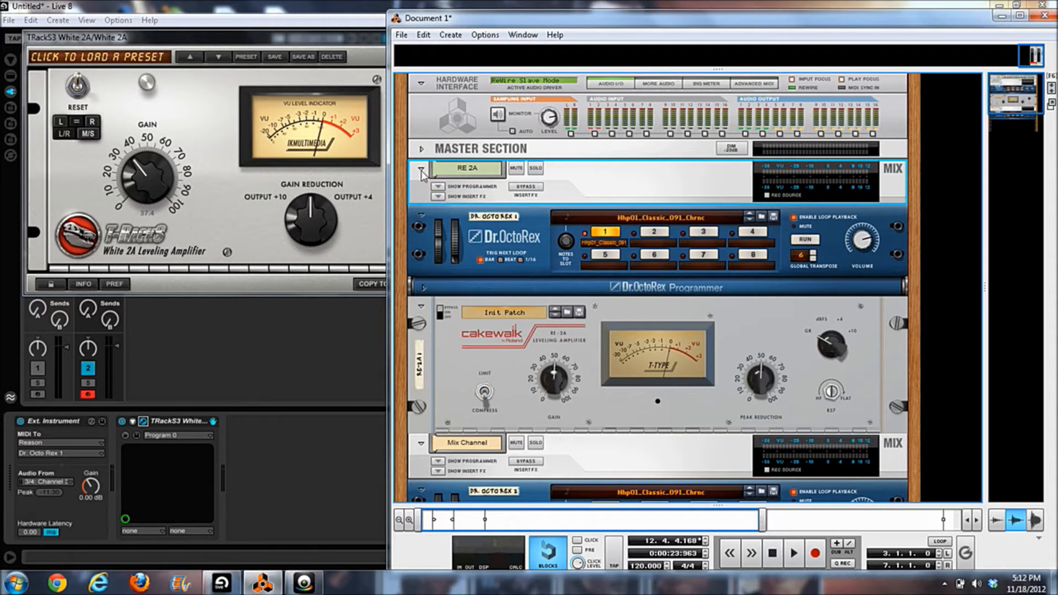
click(421, 167)
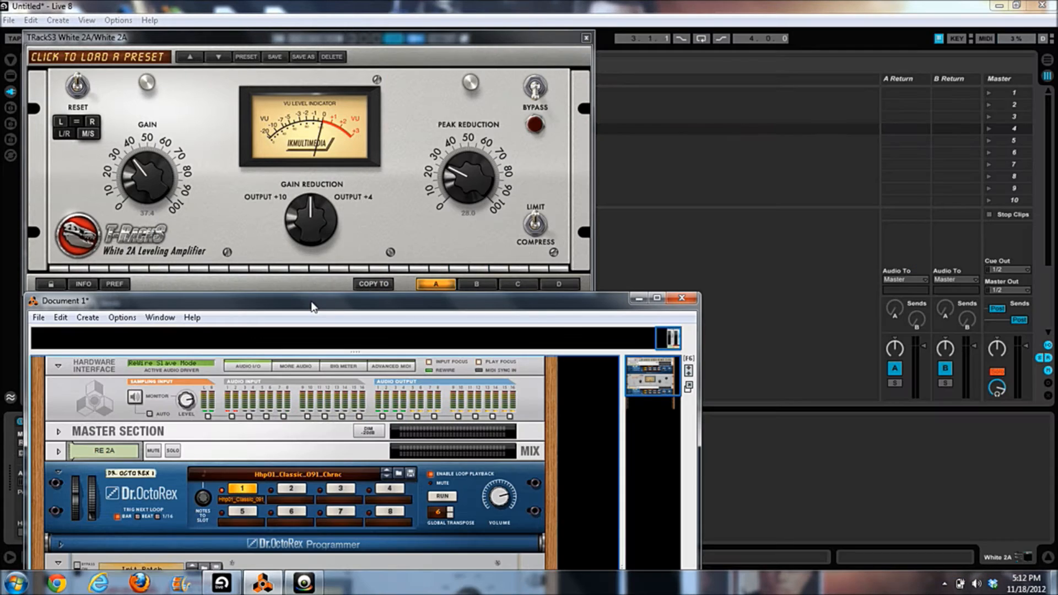
mouse_move(63, 481)
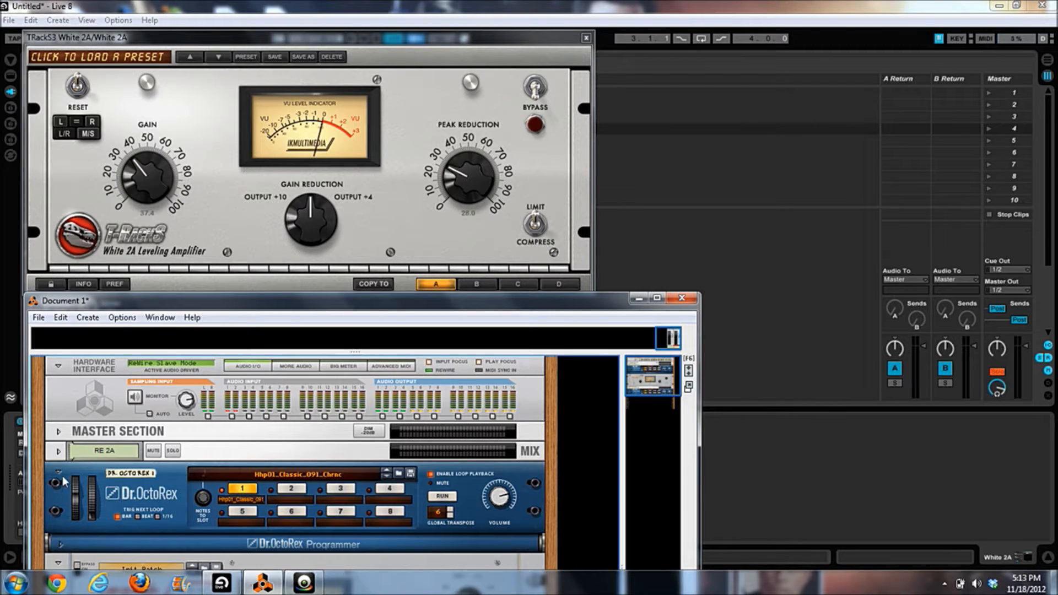
Step: Fold the Dr.OctoRex device to a strip and move the White 2A panel to the top of the screen
click(58, 472)
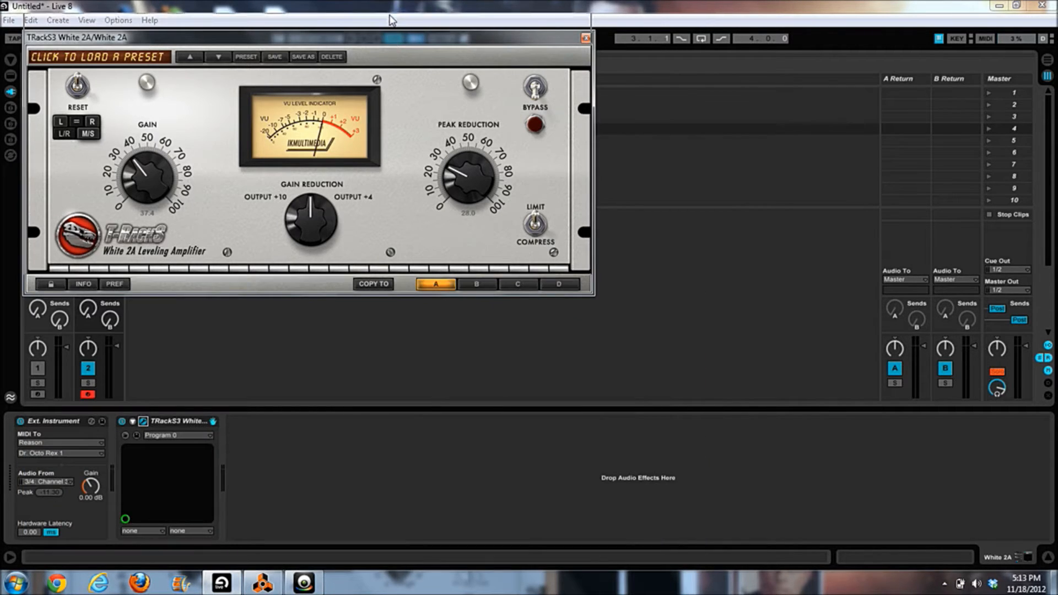
drag(304, 38, 304, 4)
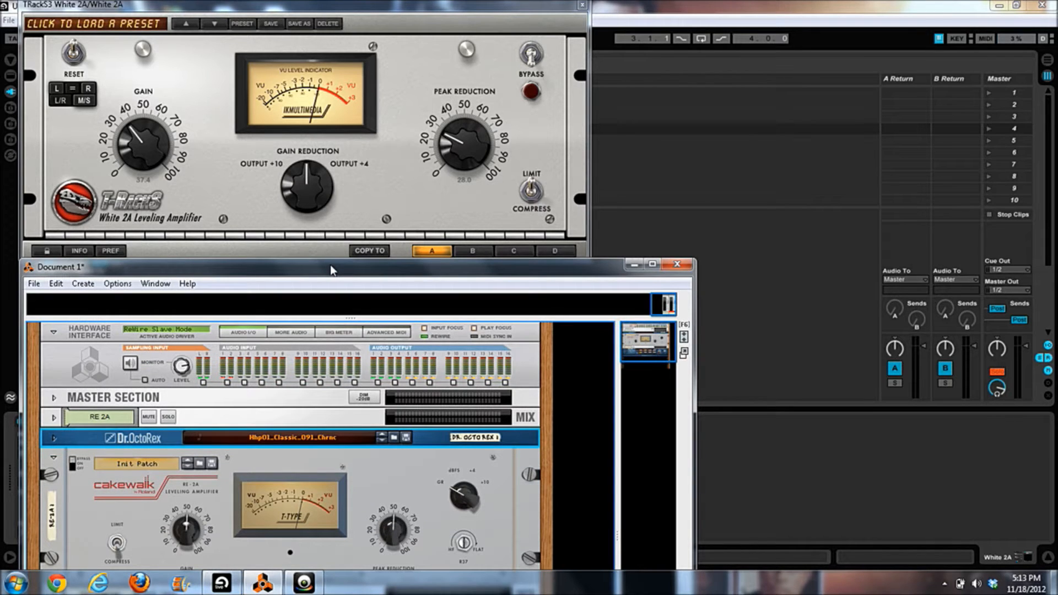
mouse_move(300, 361)
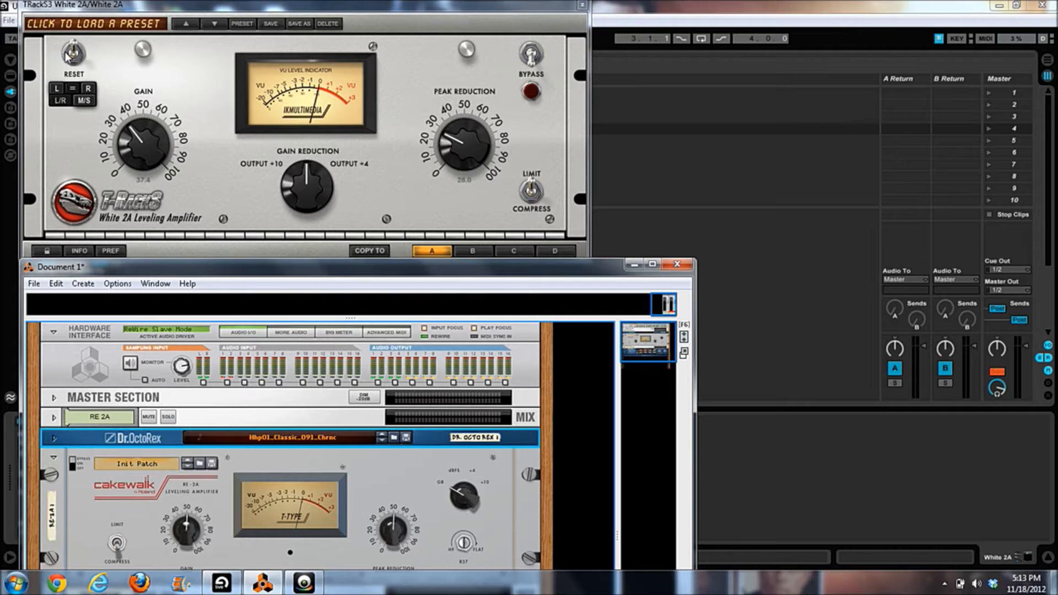
mouse_move(38, 109)
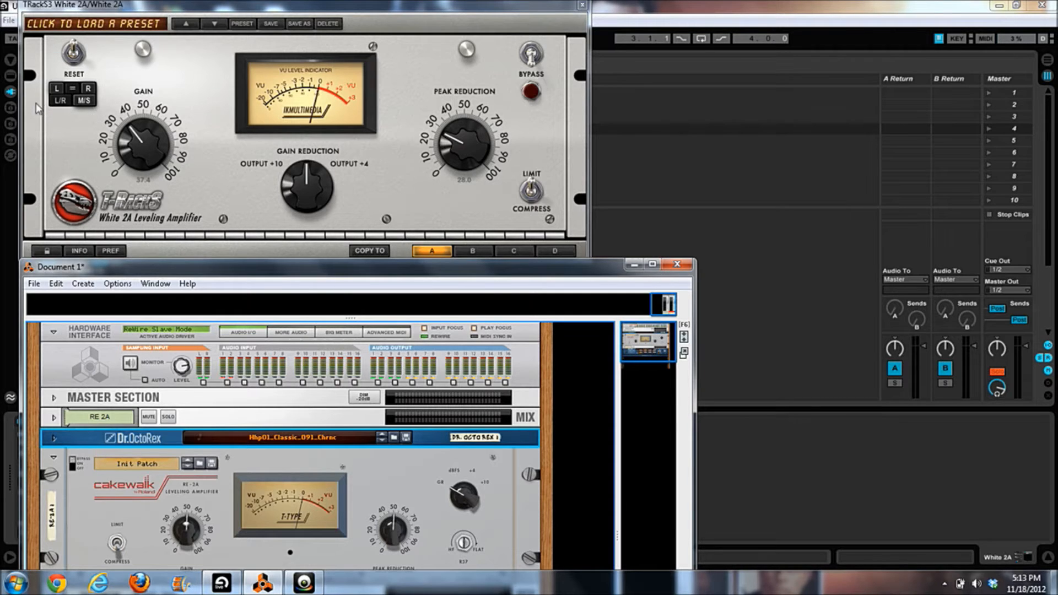
mouse_move(93, 155)
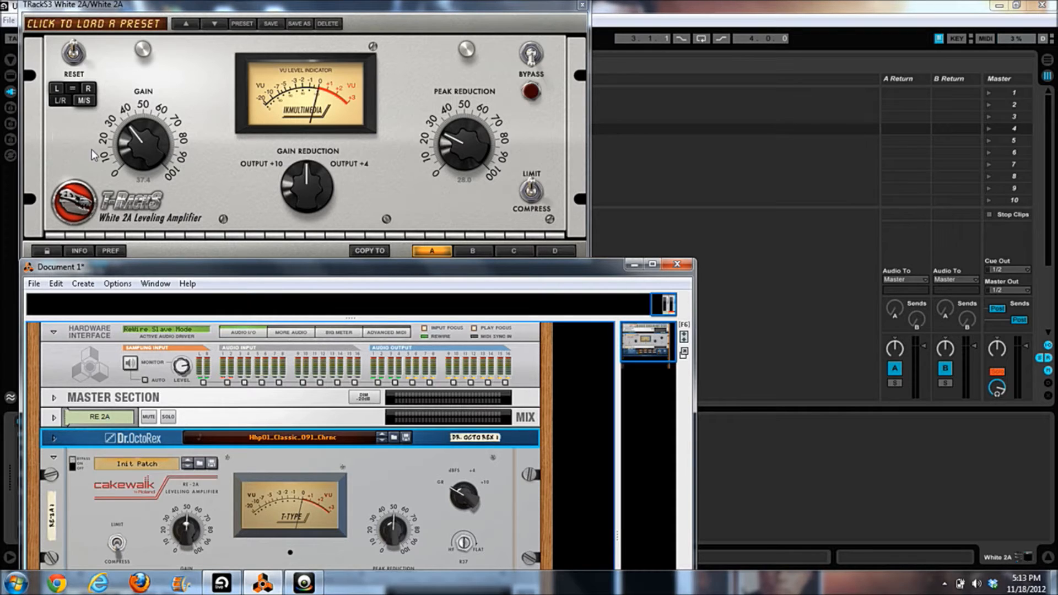
mouse_move(47, 251)
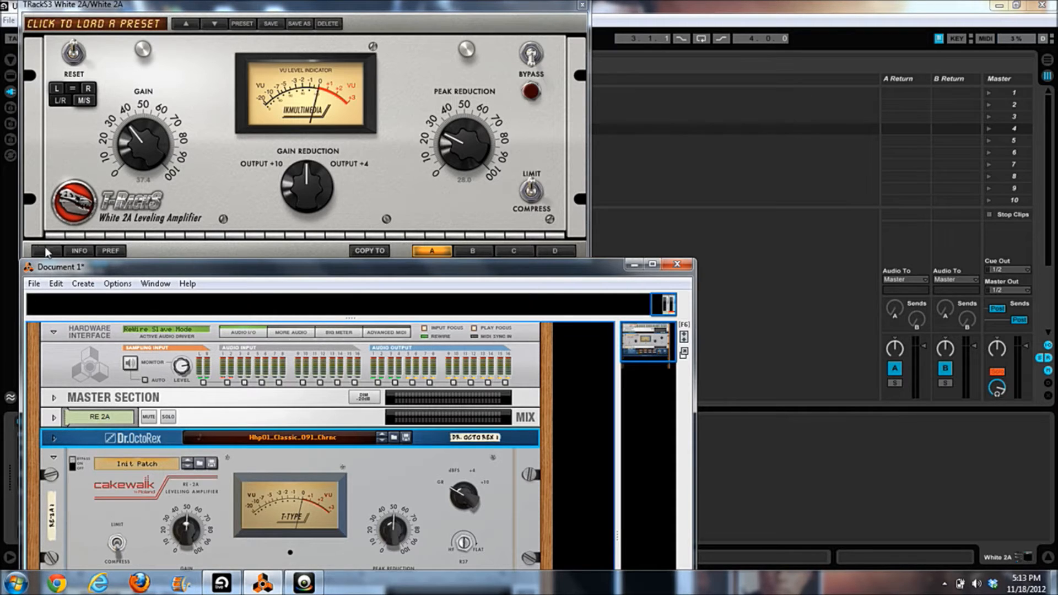
mouse_move(217, 258)
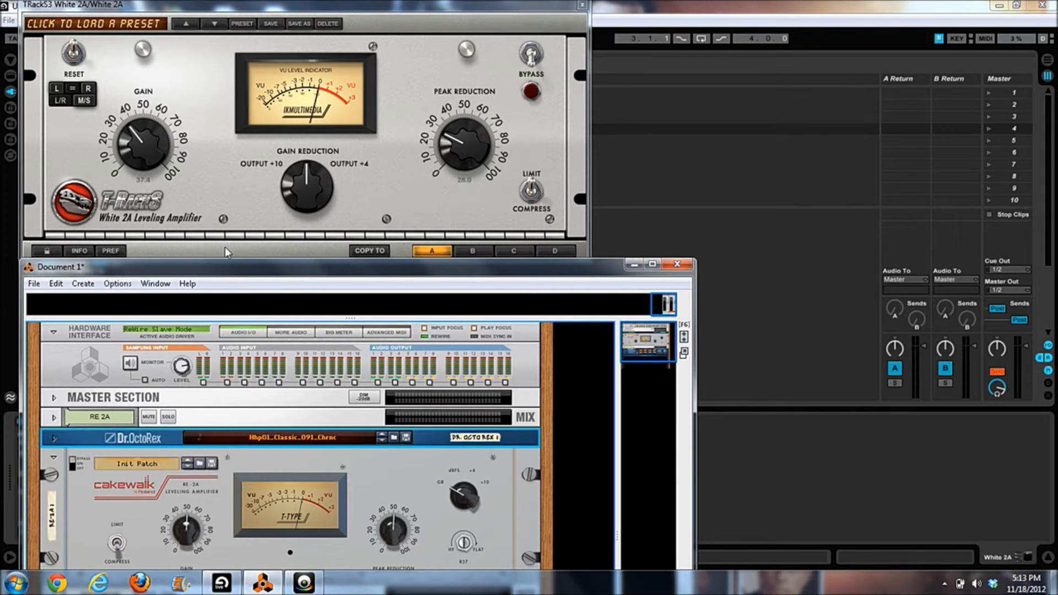
mouse_move(117, 547)
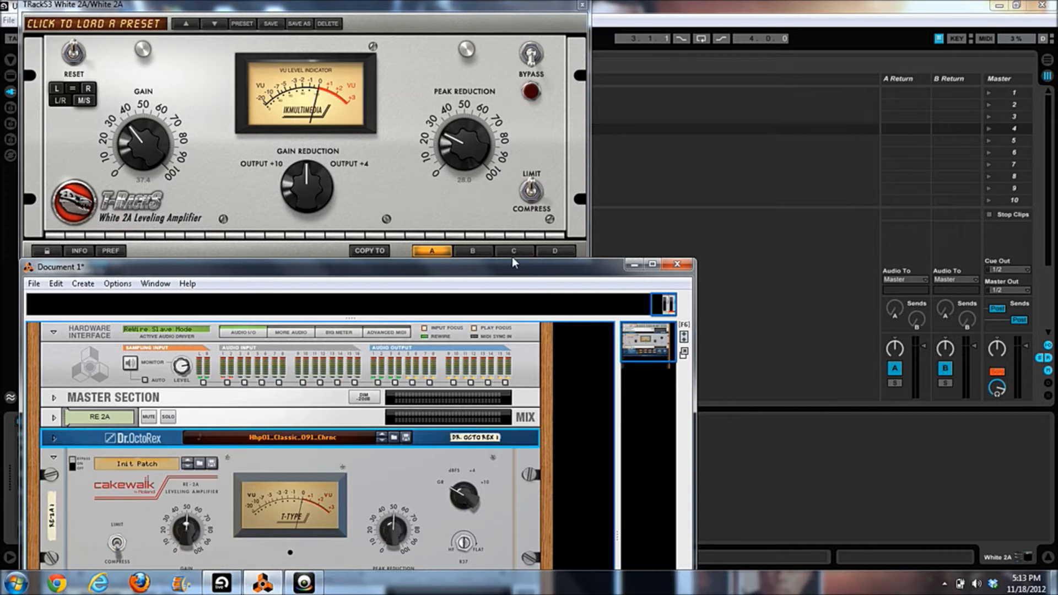
mouse_move(482, 218)
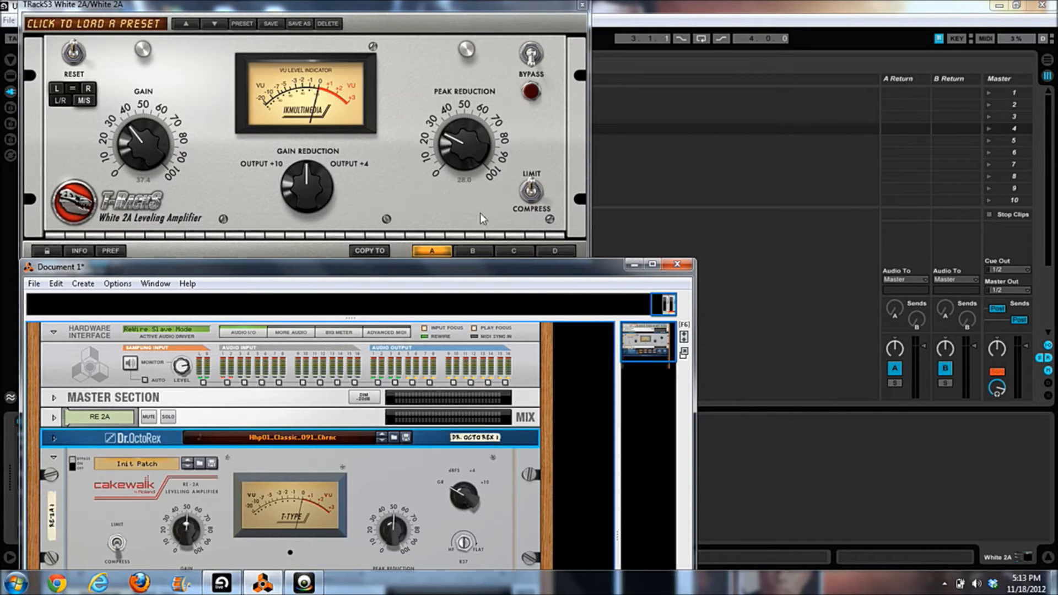
mouse_move(94, 545)
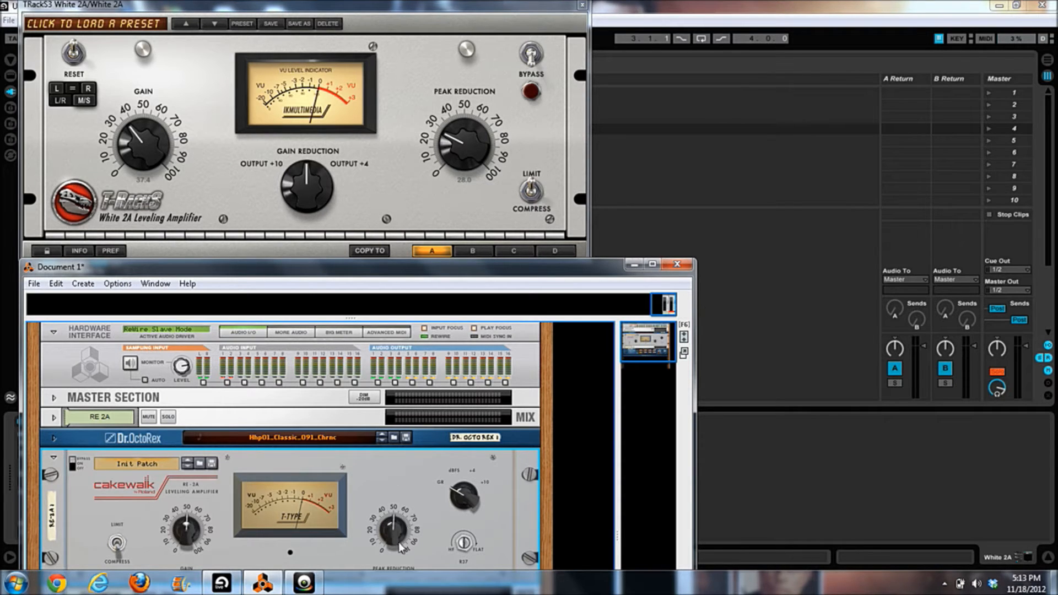
mouse_move(458, 234)
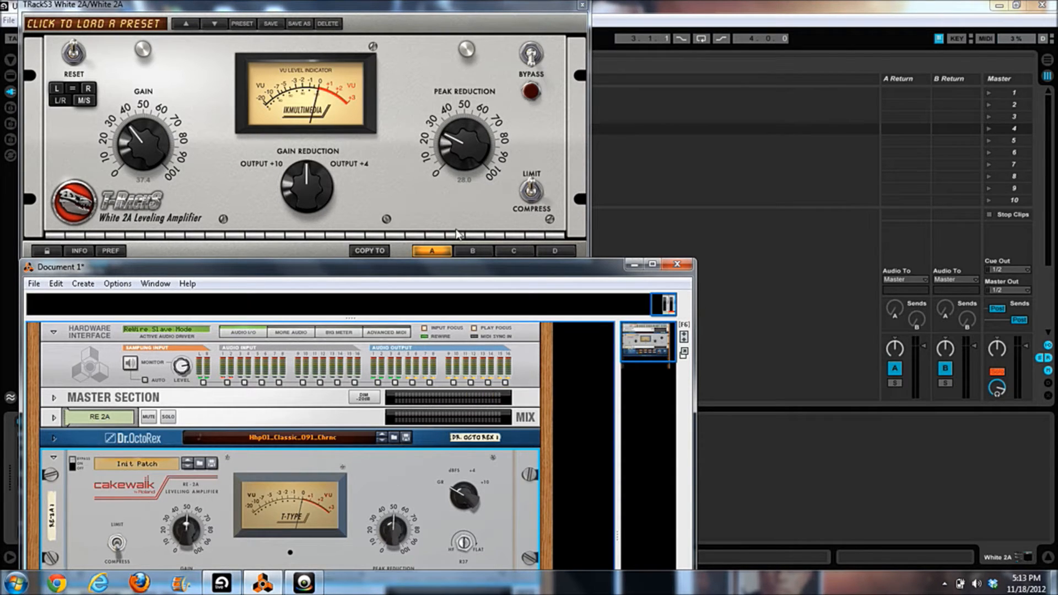
mouse_move(462, 225)
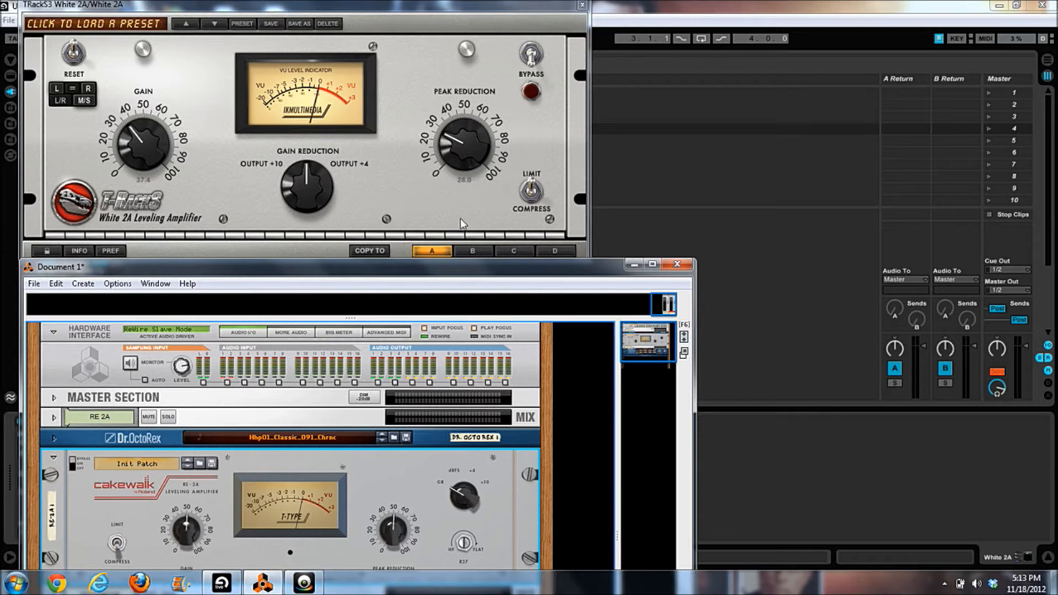
mouse_move(306, 490)
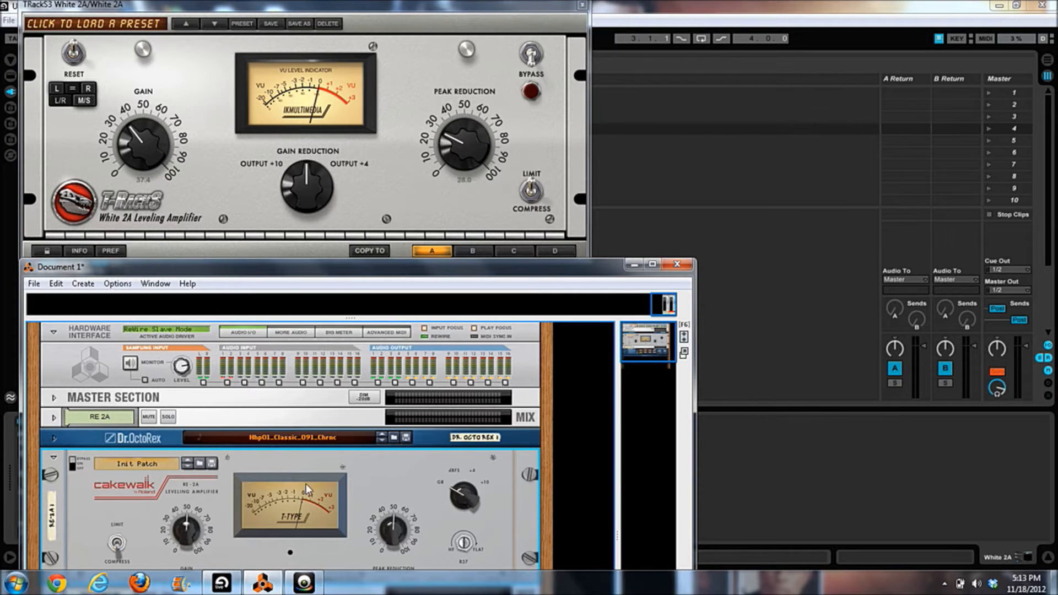
mouse_move(389, 257)
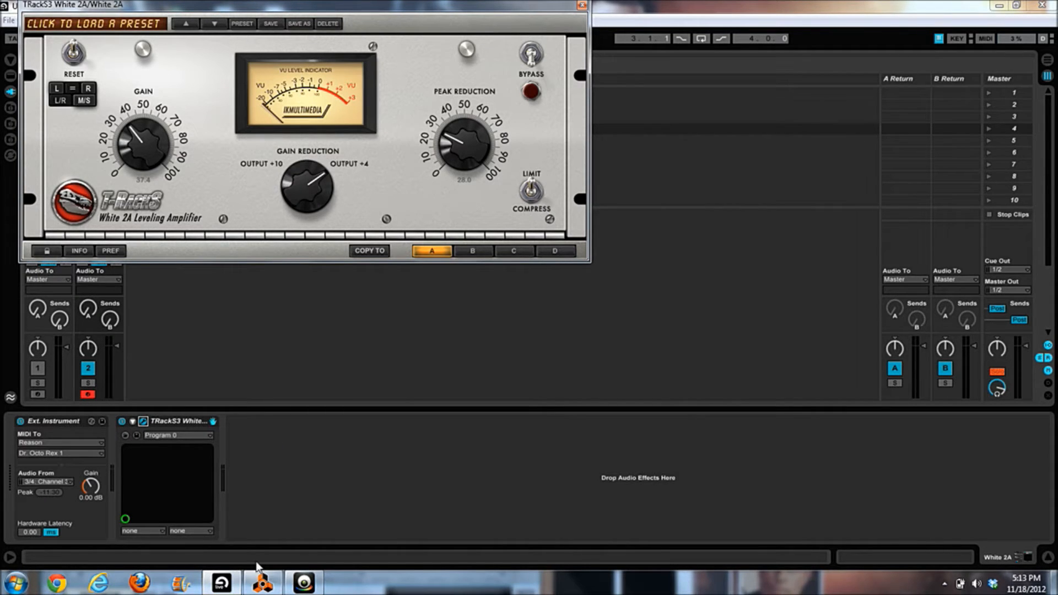
click(262, 581)
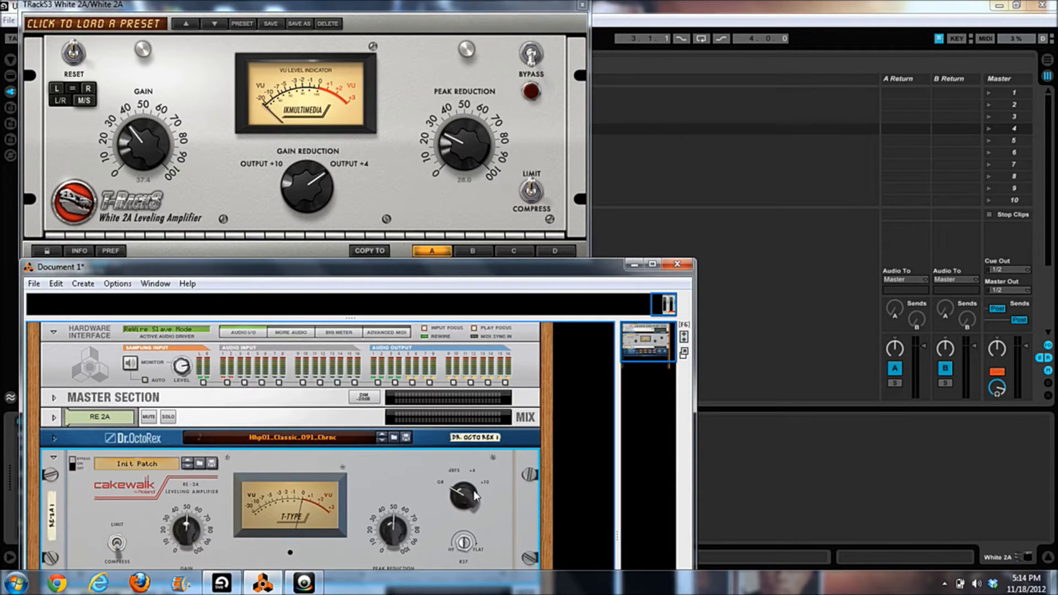
mouse_move(464, 471)
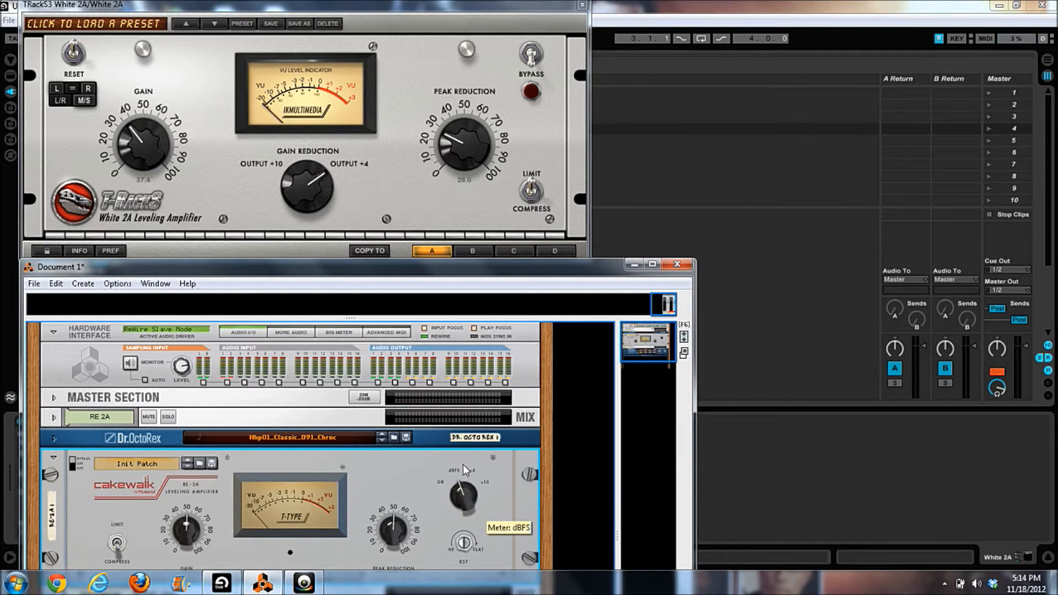
mouse_move(455, 465)
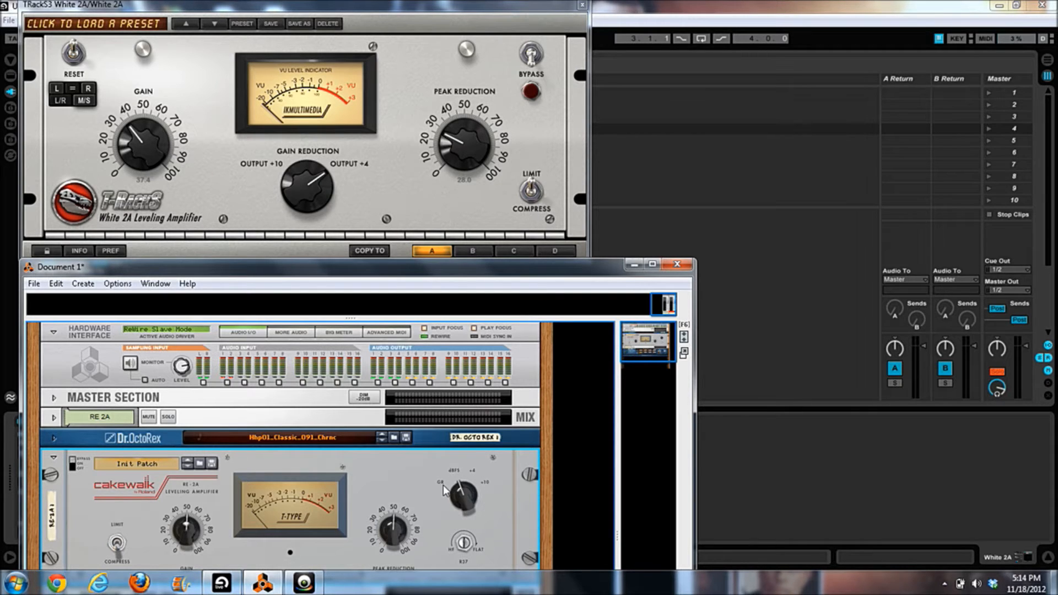
mouse_move(490, 495)
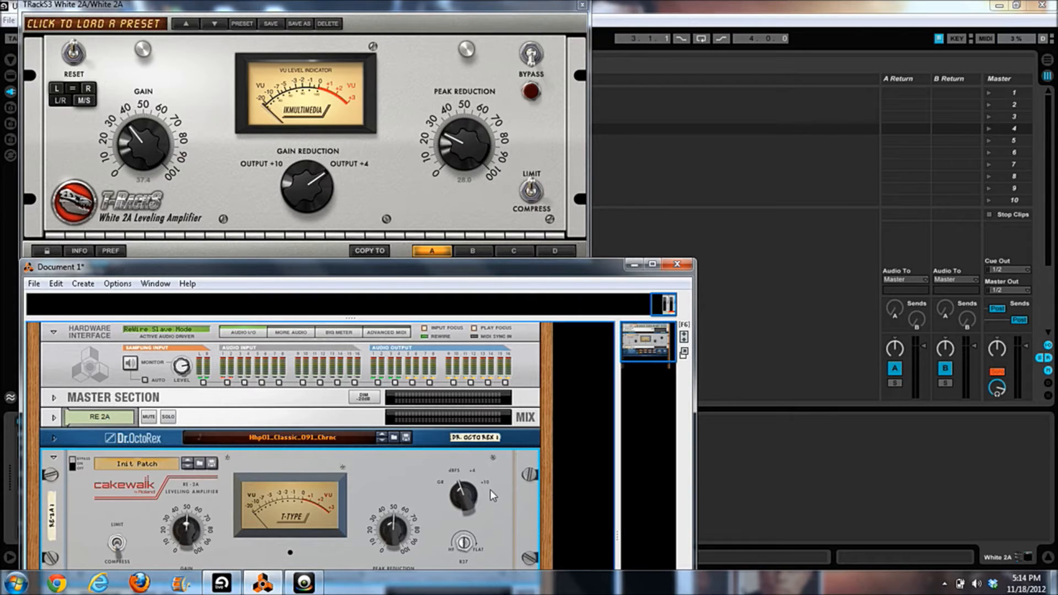
mouse_move(544, 419)
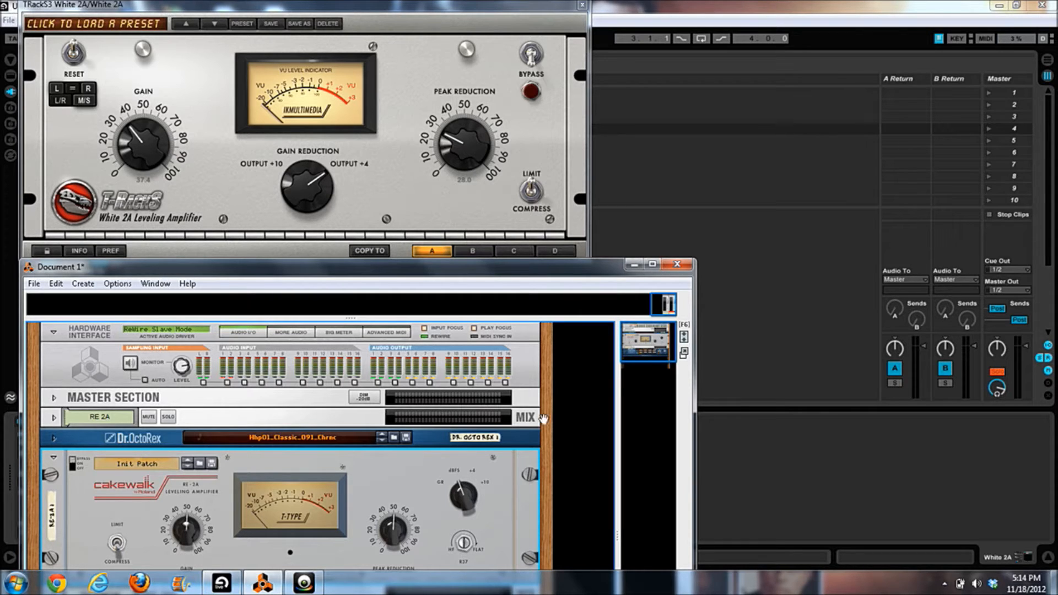
scroll(down, 3)
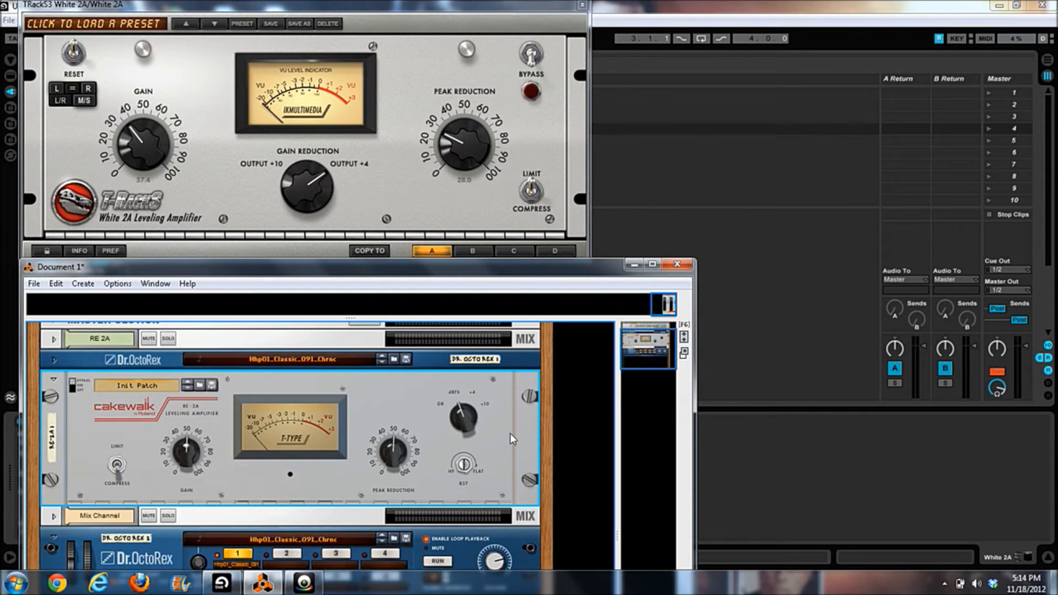
mouse_move(464, 211)
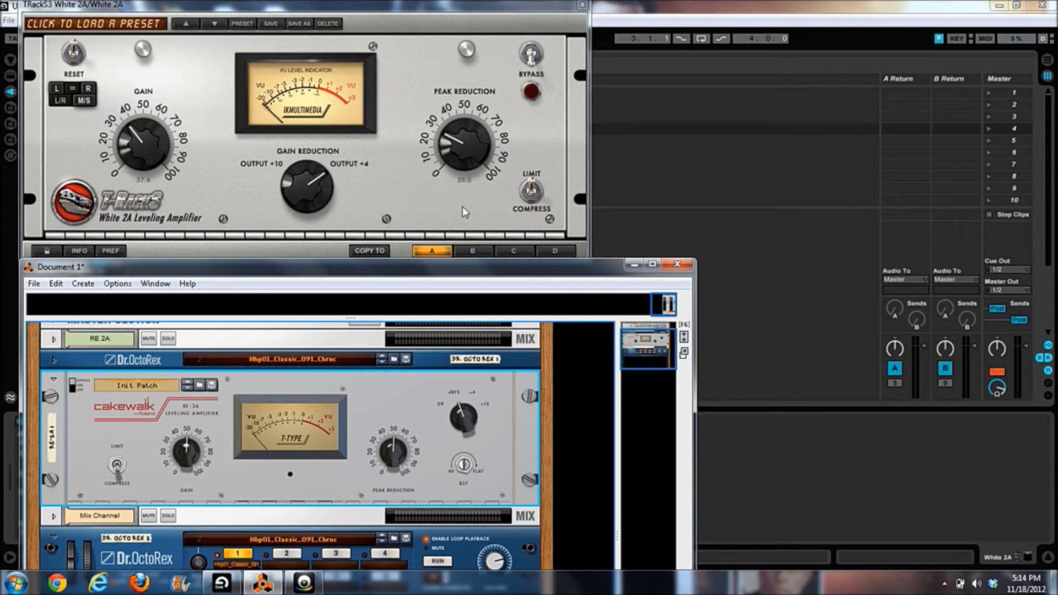
mouse_move(405, 186)
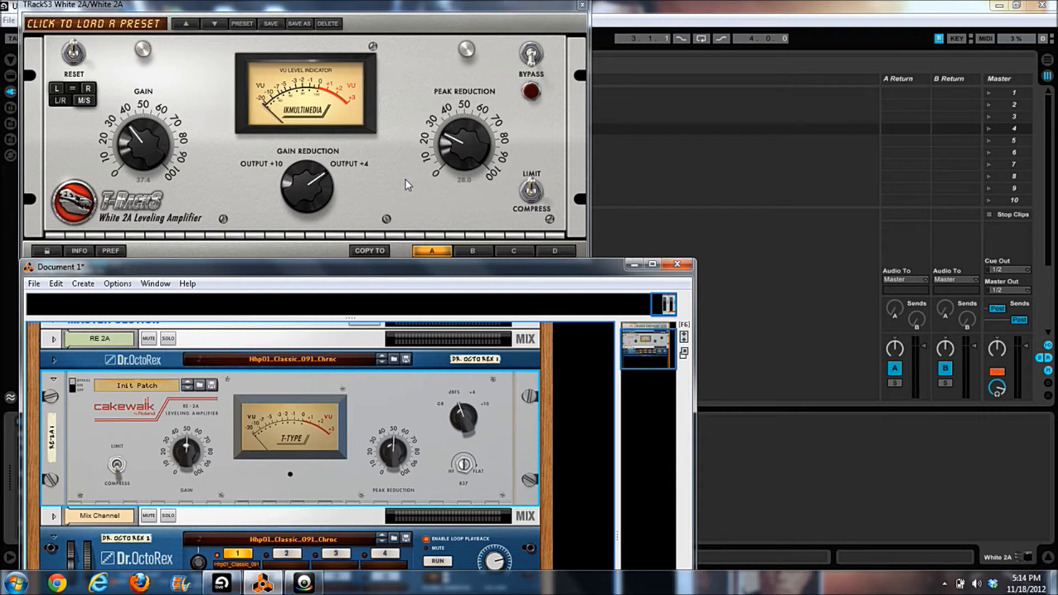
mouse_move(606, 245)
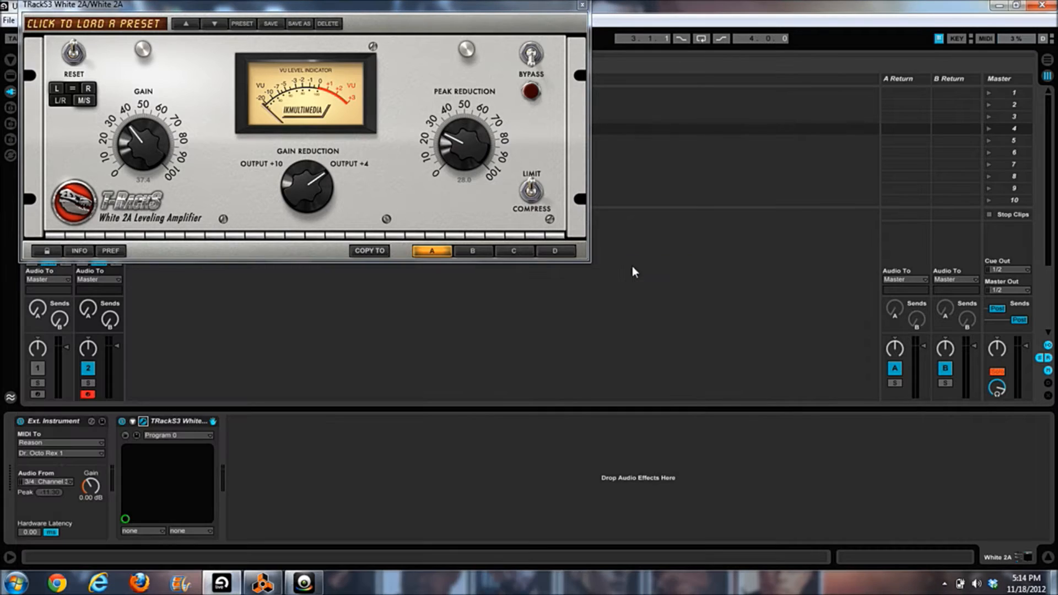
mouse_move(273, 257)
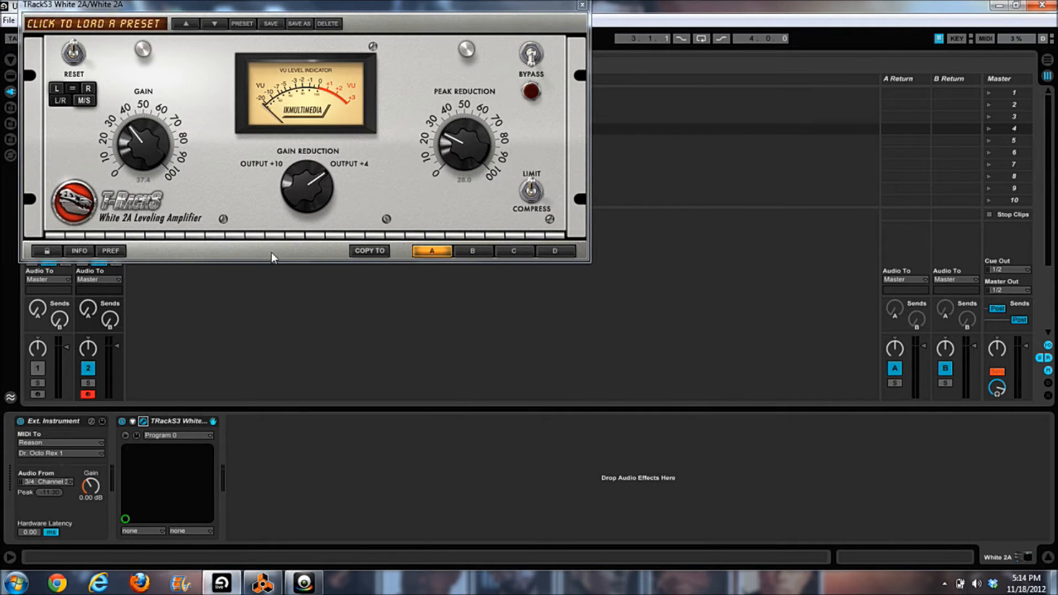
mouse_move(483, 89)
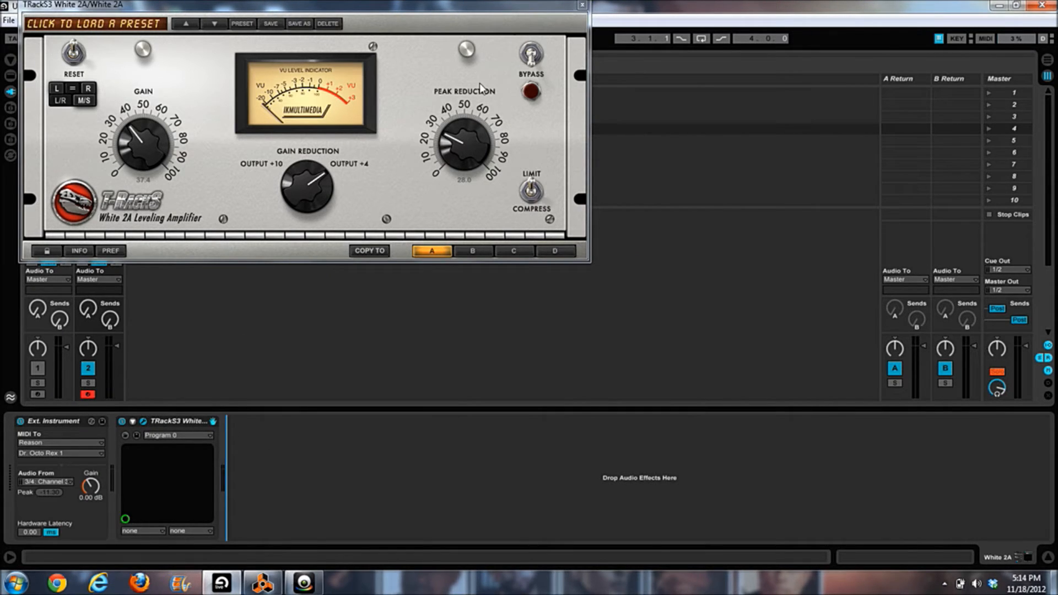
Step: Close the White 2A plug-in window to return to Live's Session View
click(581, 5)
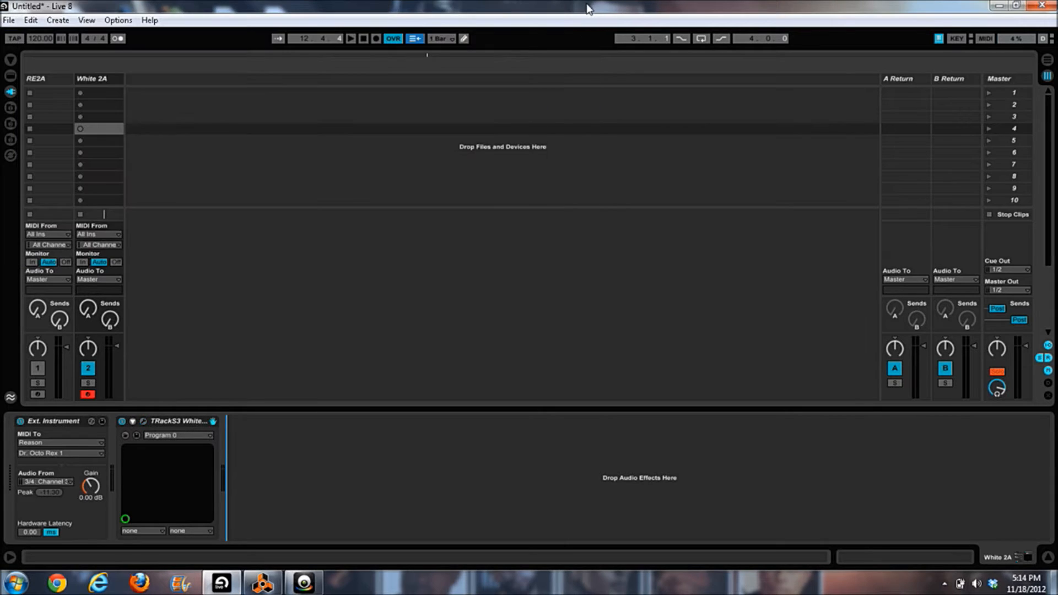
mouse_move(199, 457)
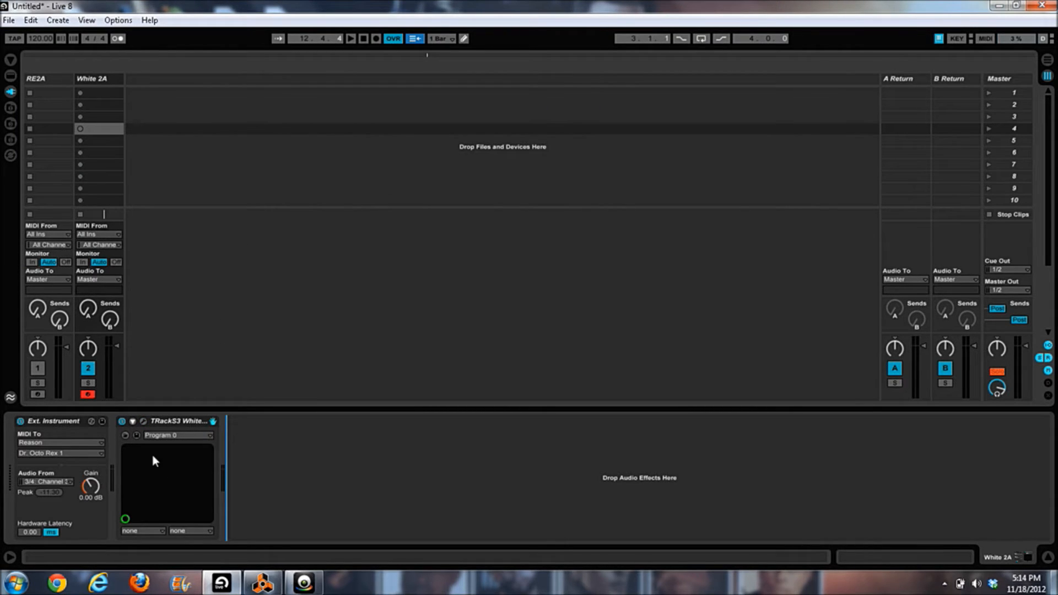
mouse_move(115, 445)
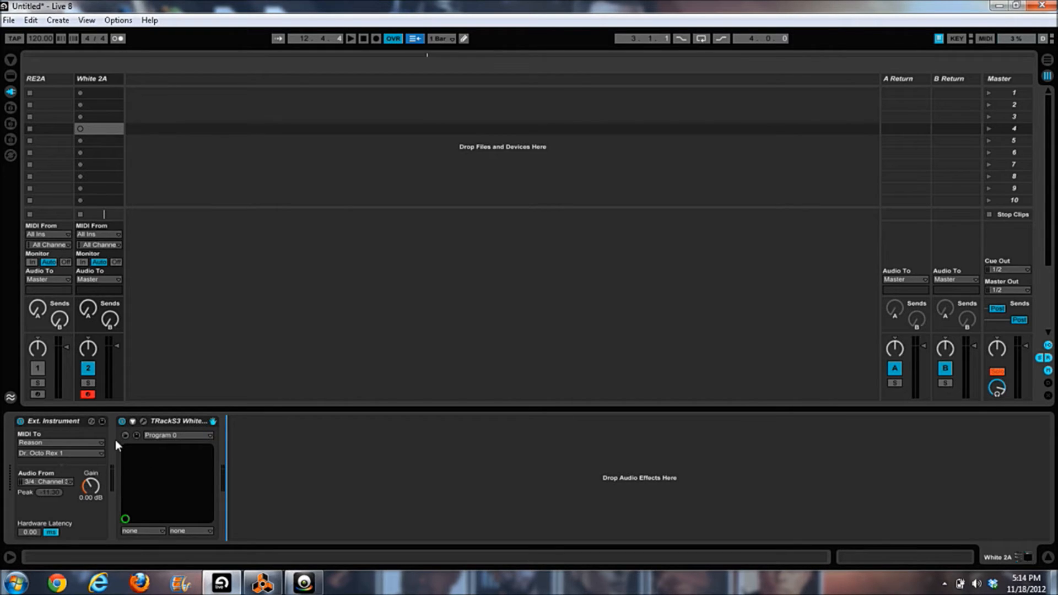
mouse_move(217, 448)
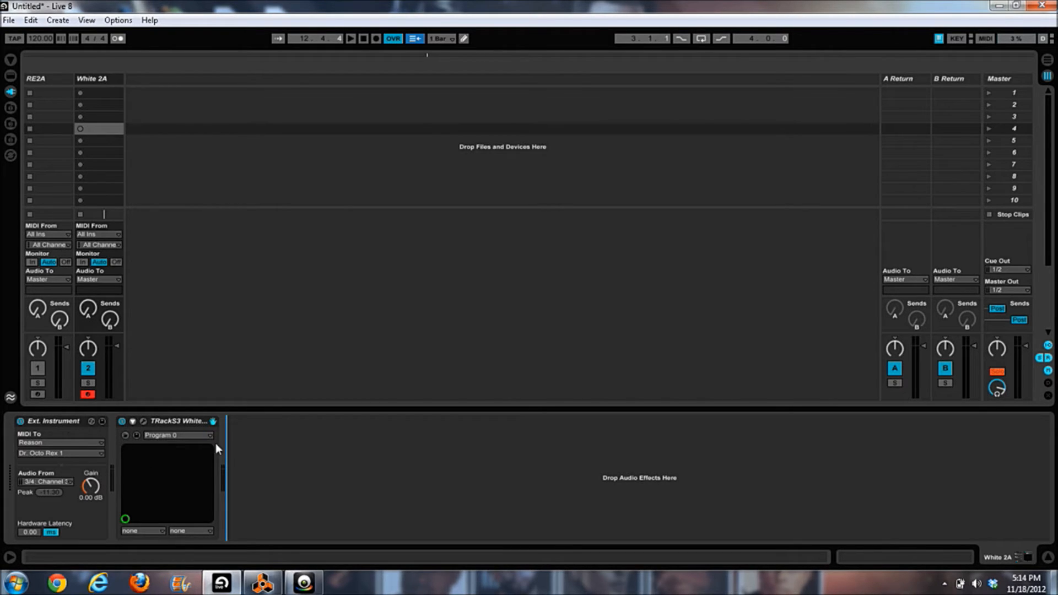
mouse_move(56, 500)
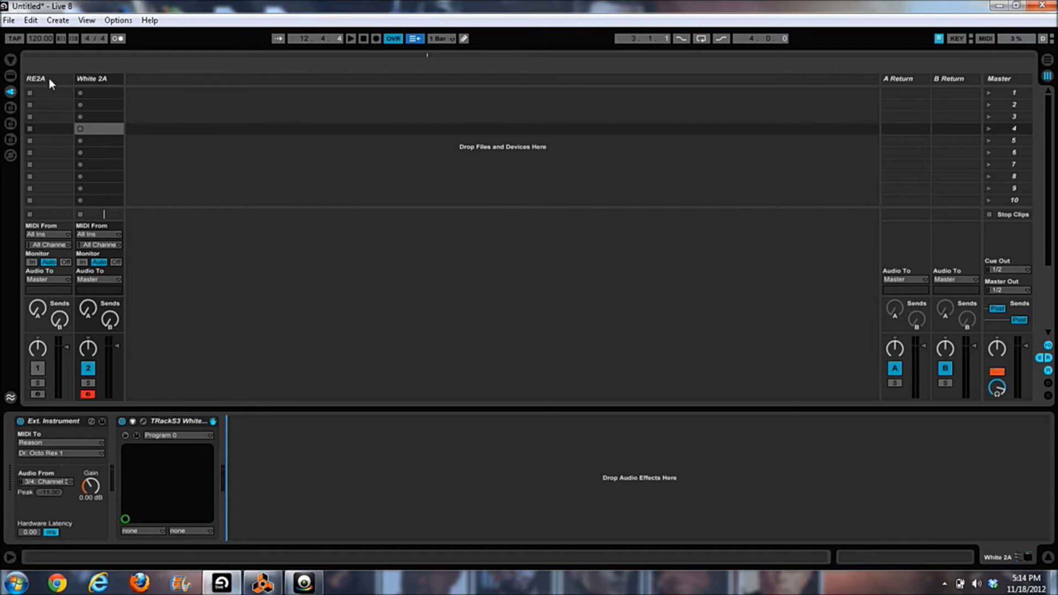
click(35, 78)
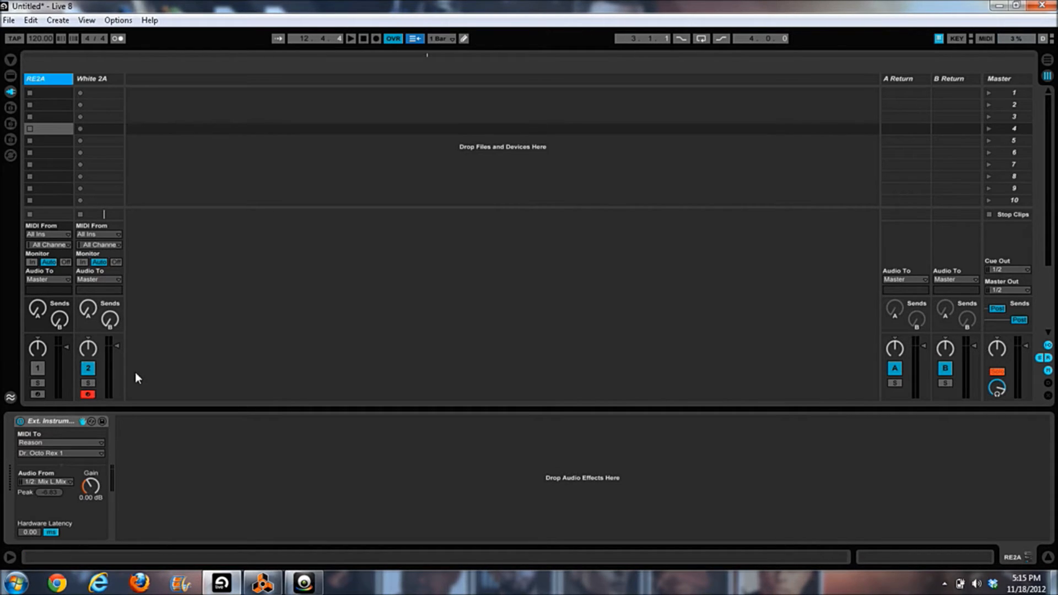
mouse_move(146, 381)
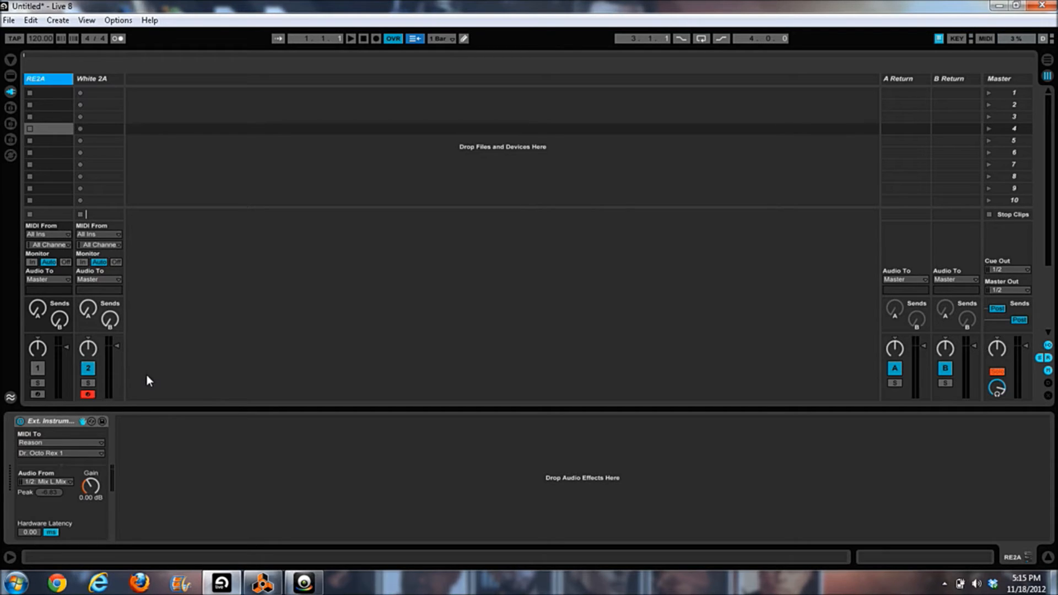
mouse_move(118, 264)
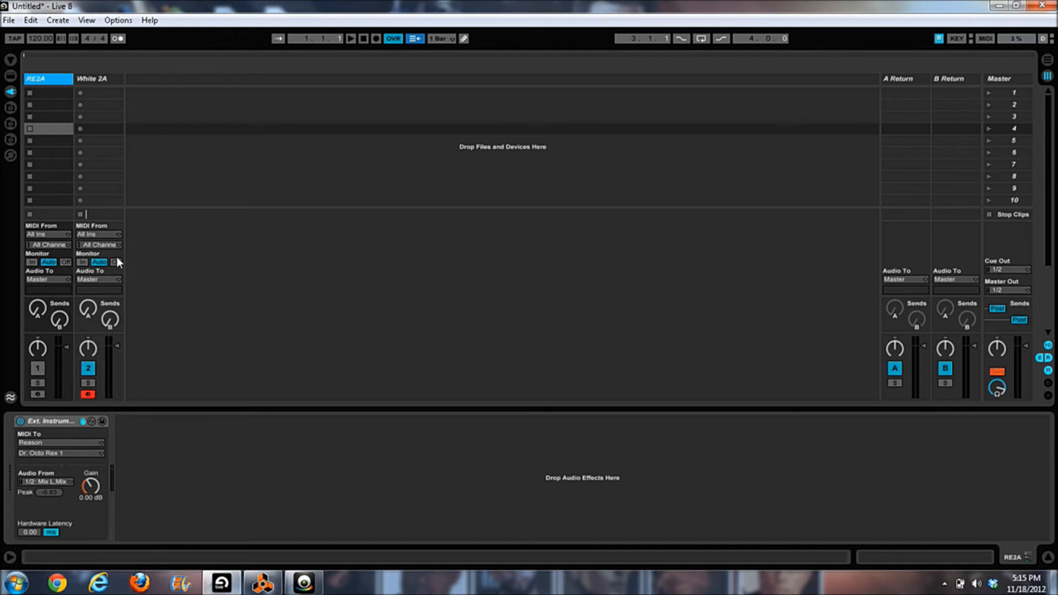
click(98, 78)
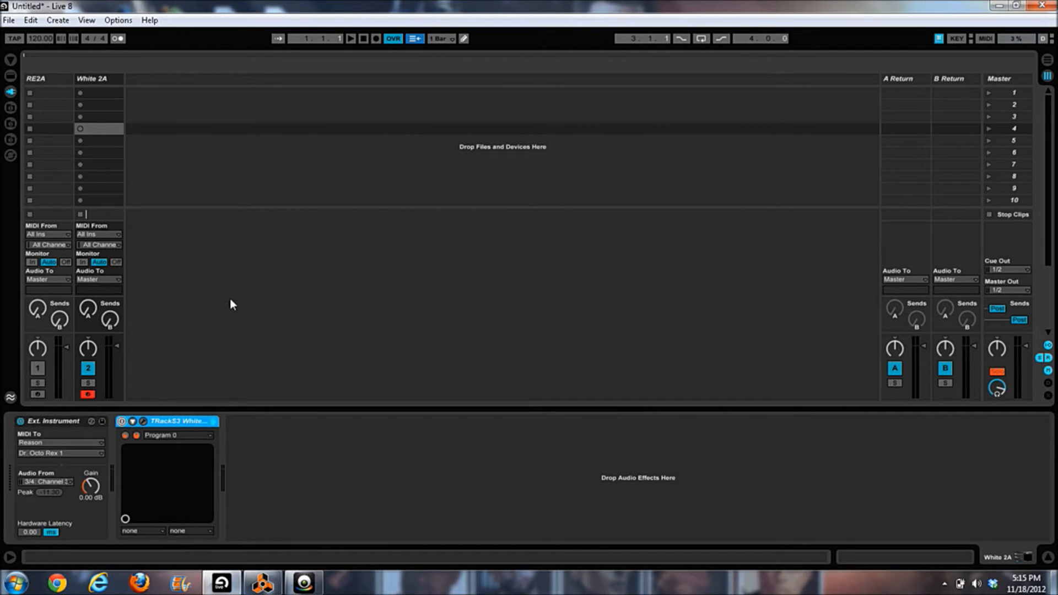
click(350, 37)
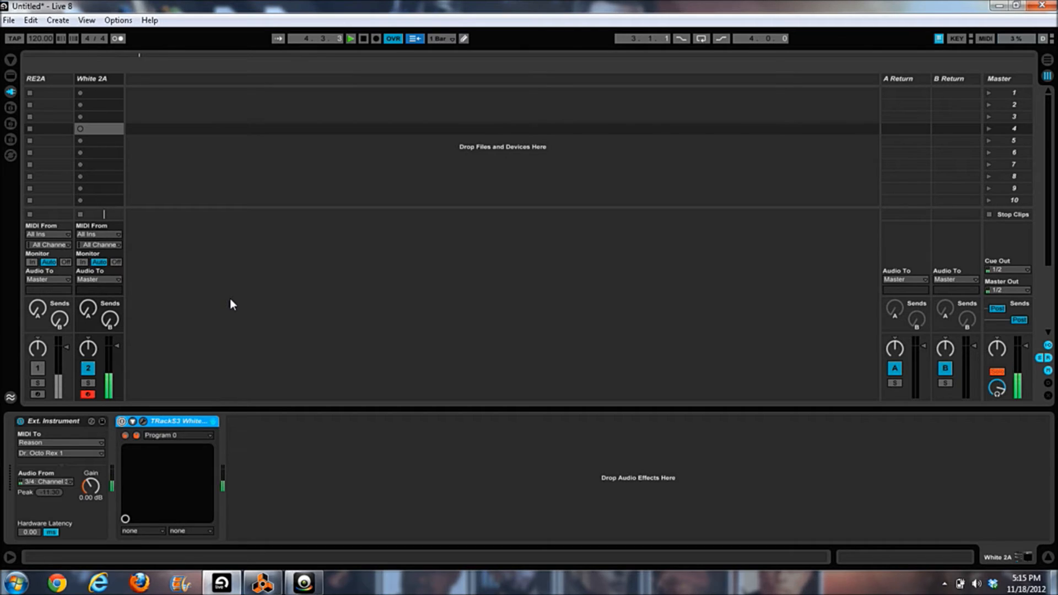
click(361, 38)
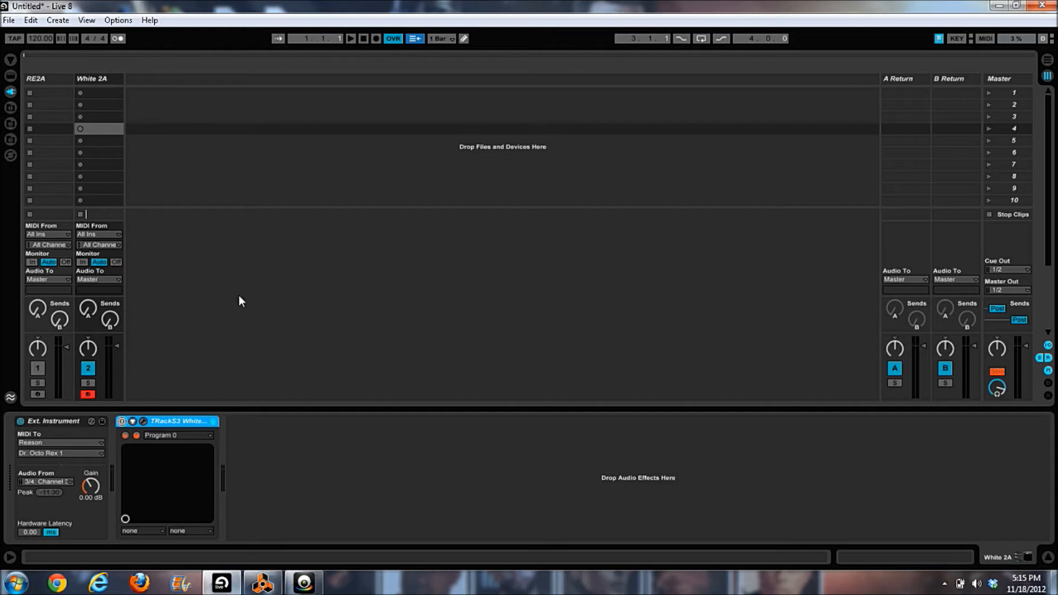
mouse_move(163, 378)
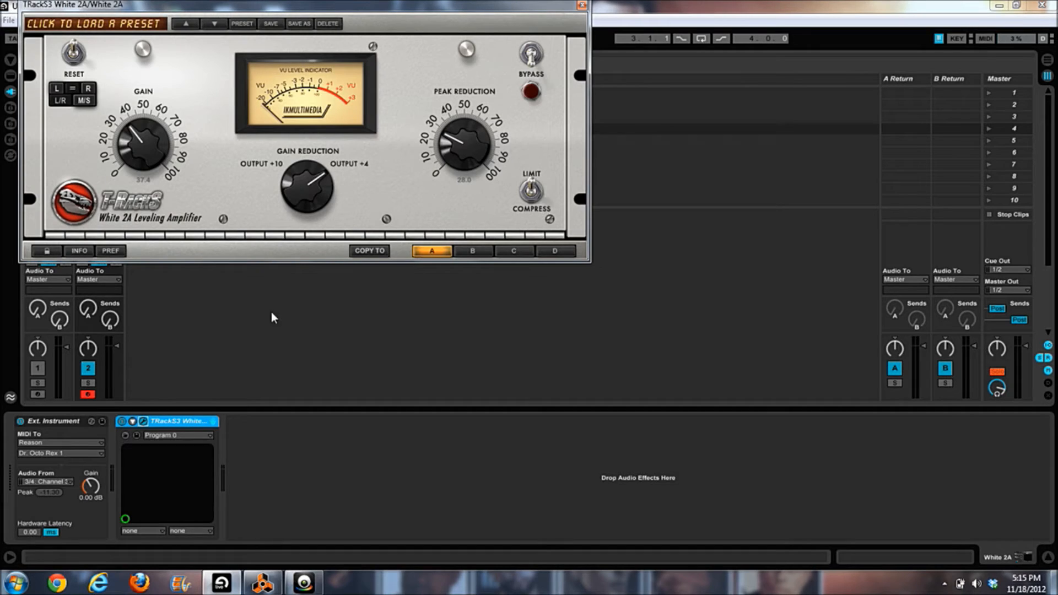
mouse_move(260, 291)
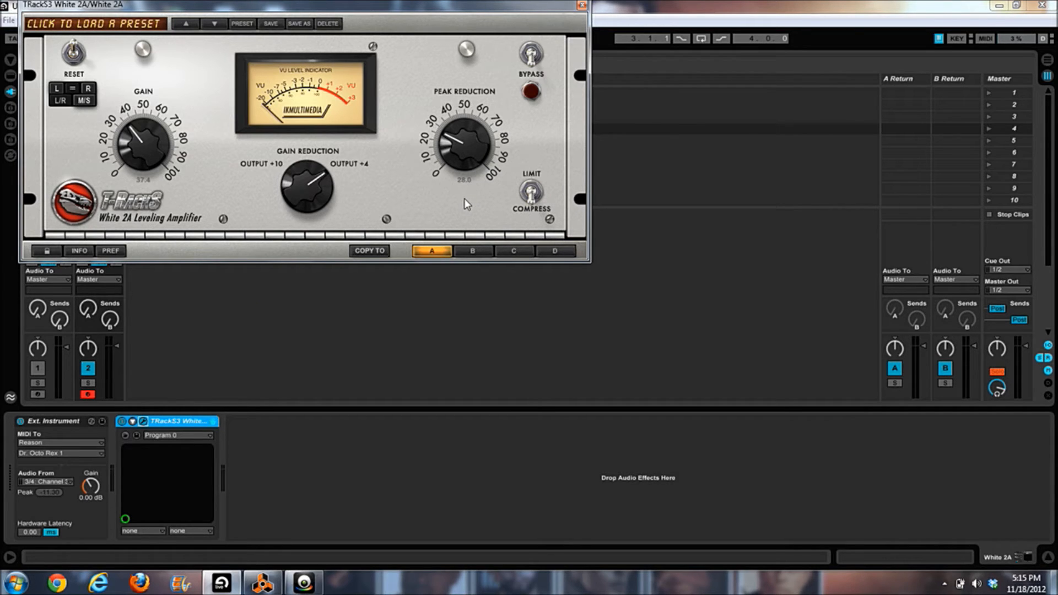
mouse_move(399, 171)
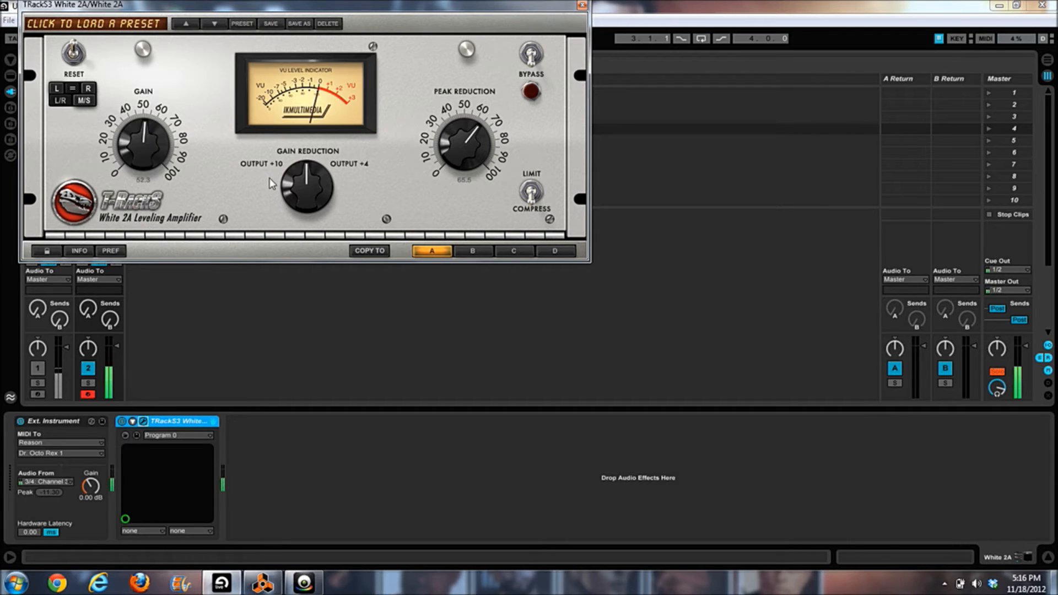
mouse_move(343, 213)
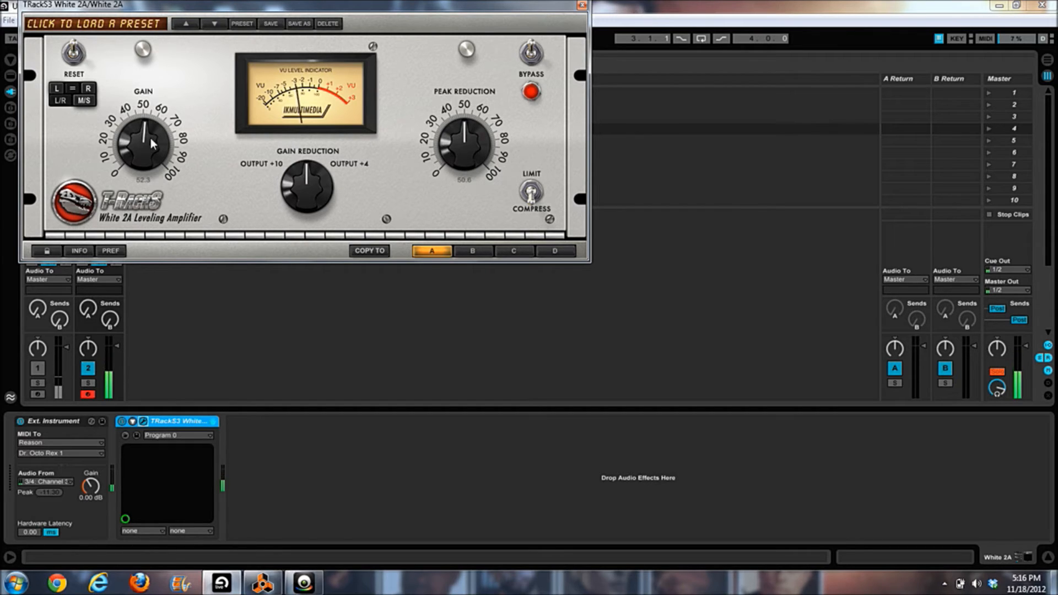
Step: Raise the White 2A gain knob to 62.0 while the drum loop plays
drag(142, 143, 147, 131)
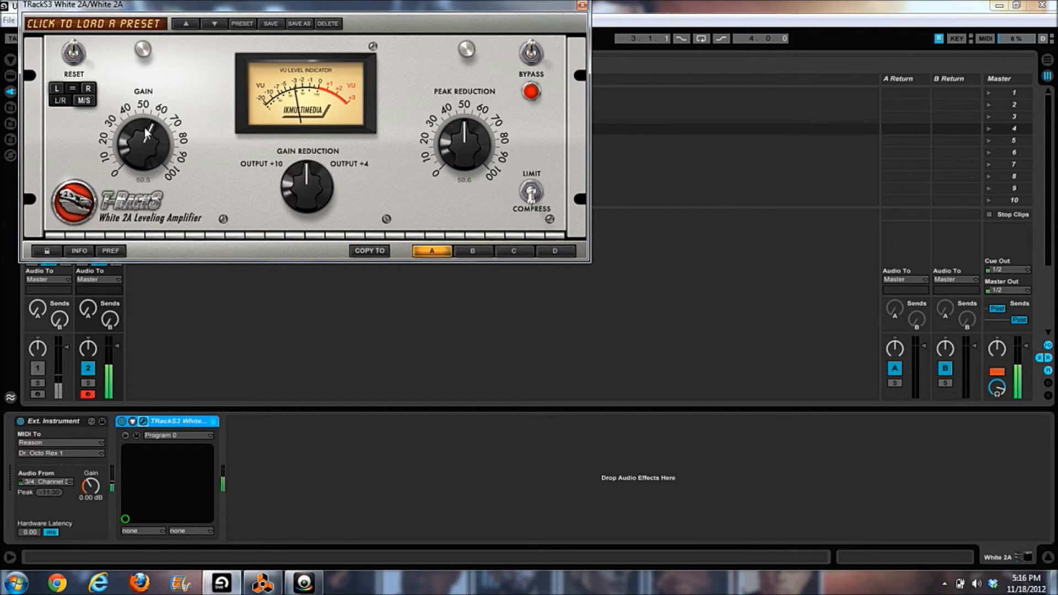
drag(143, 142, 146, 132)
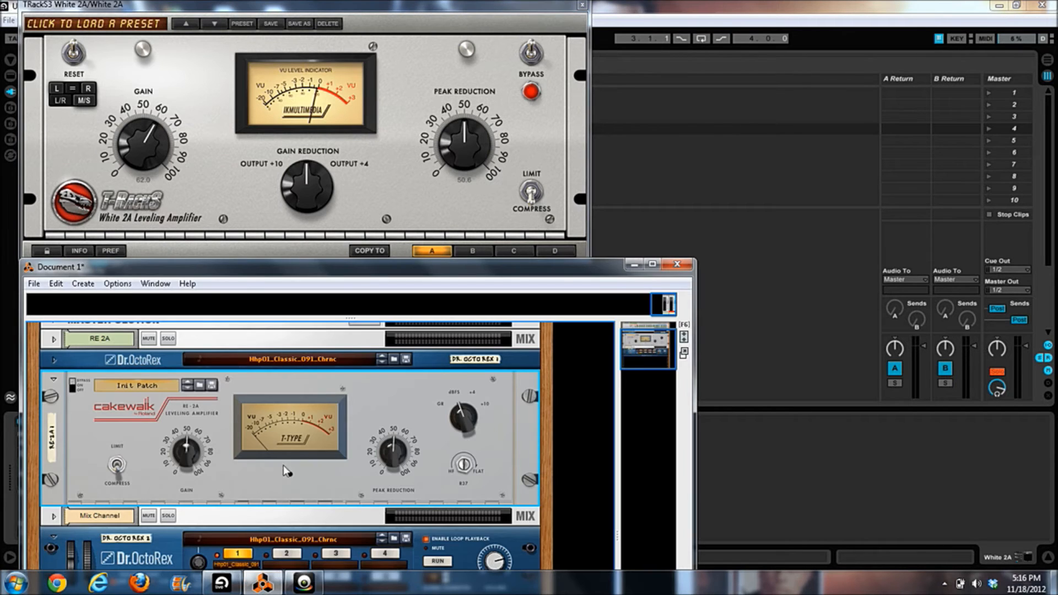
mouse_move(398, 245)
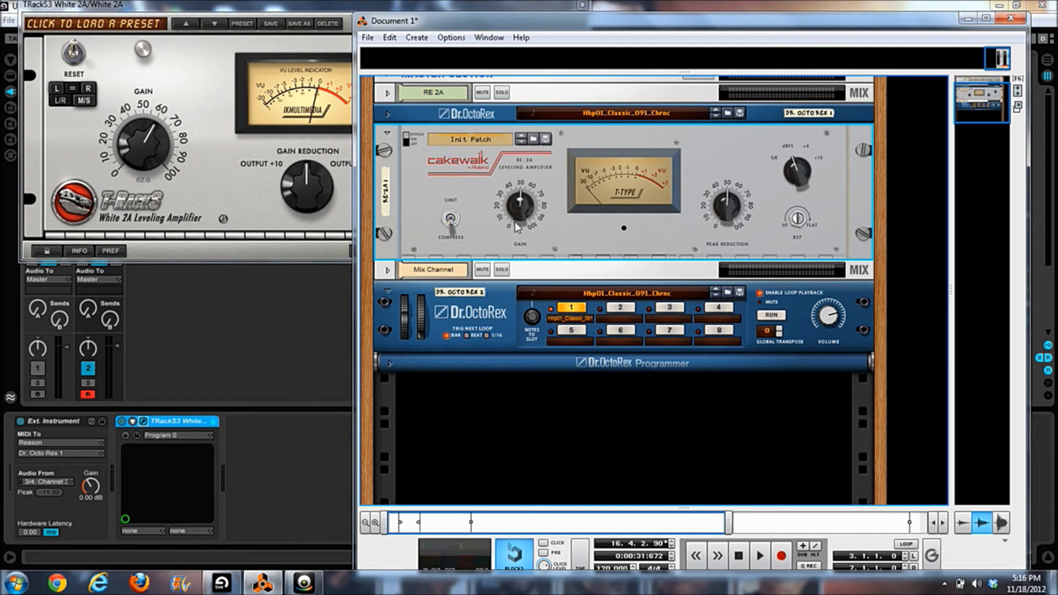
mouse_move(519, 199)
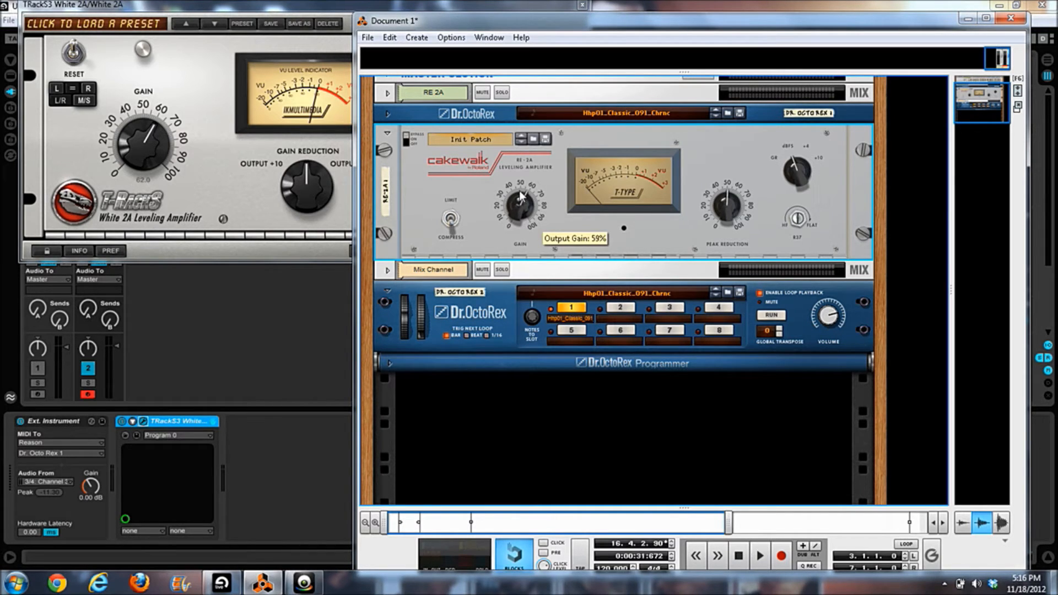
mouse_move(804, 225)
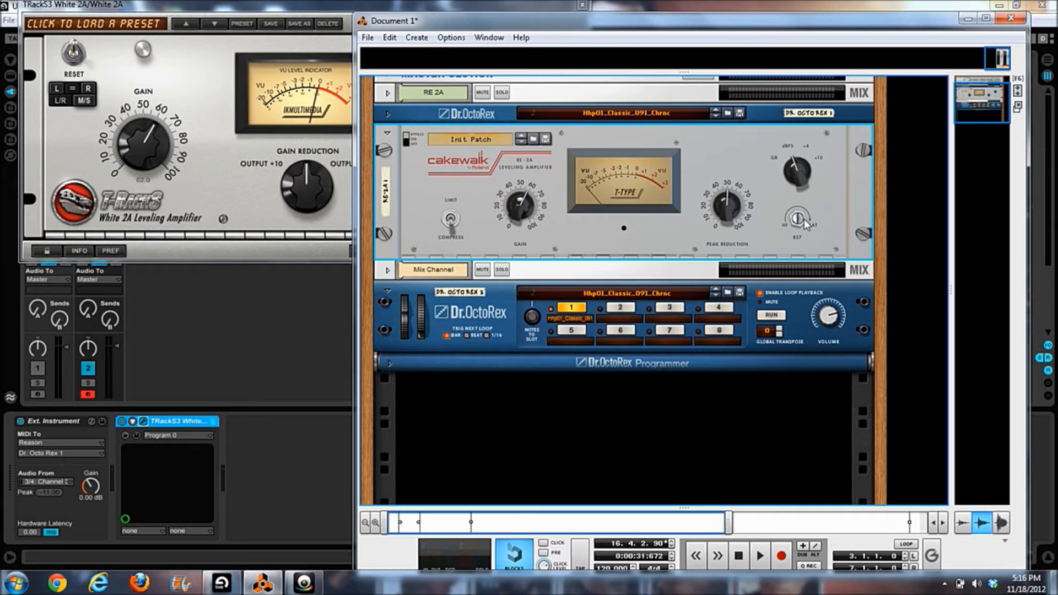
mouse_move(800, 223)
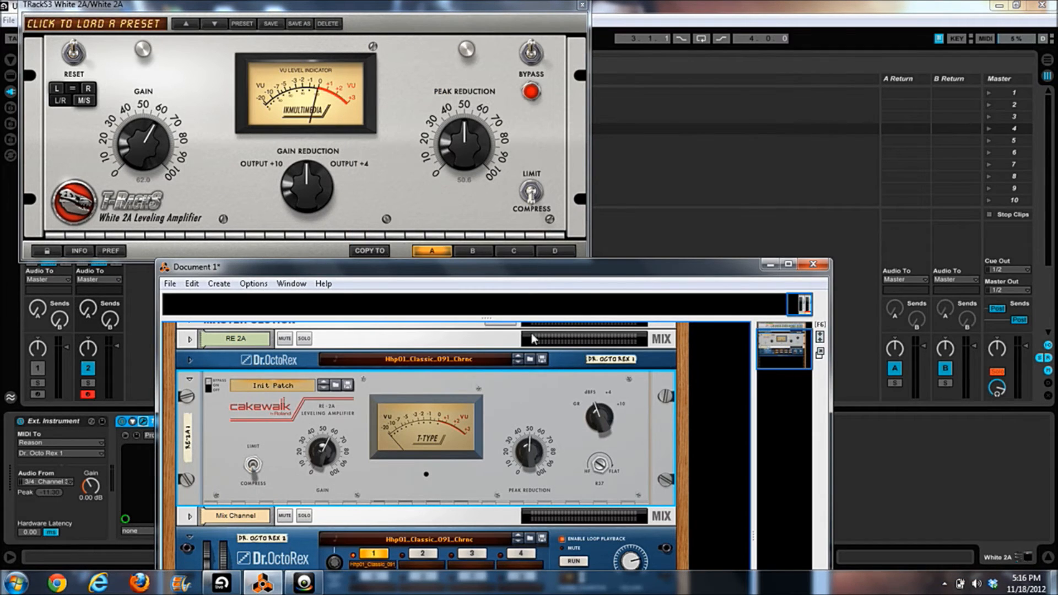
mouse_move(524, 271)
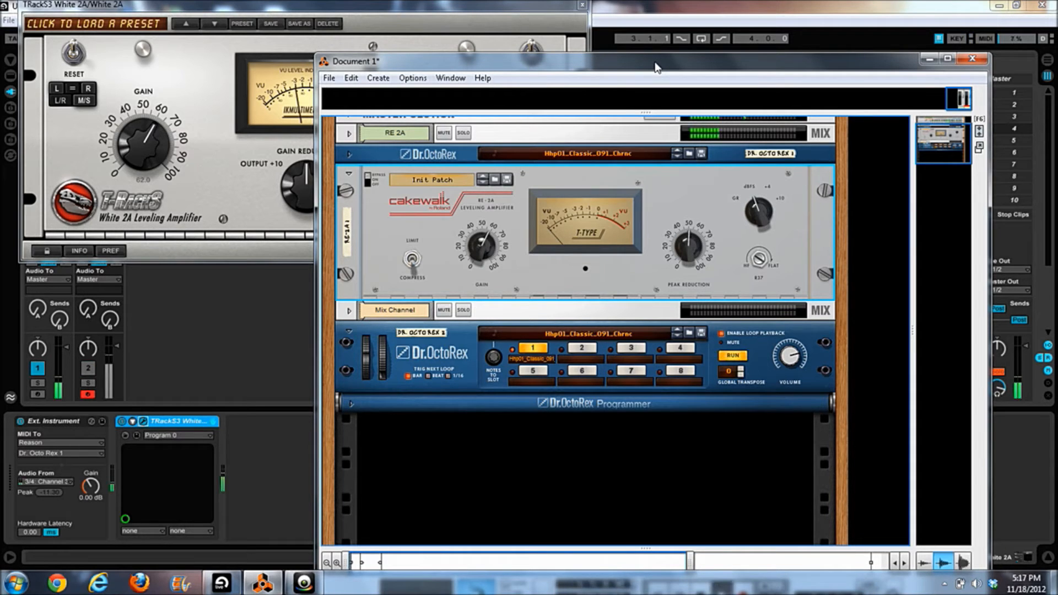
mouse_move(681, 276)
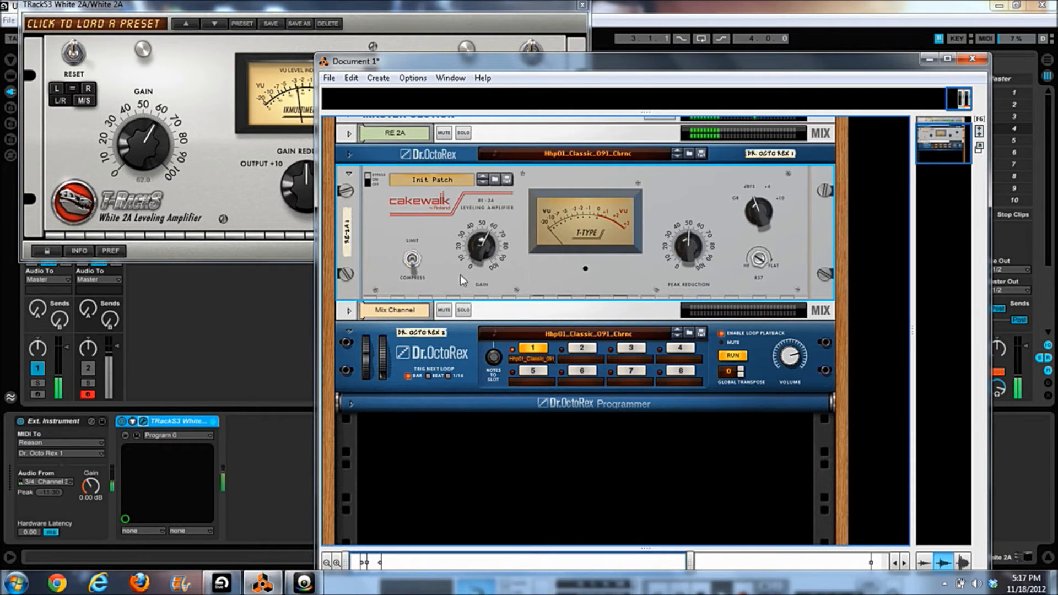
mouse_move(521, 80)
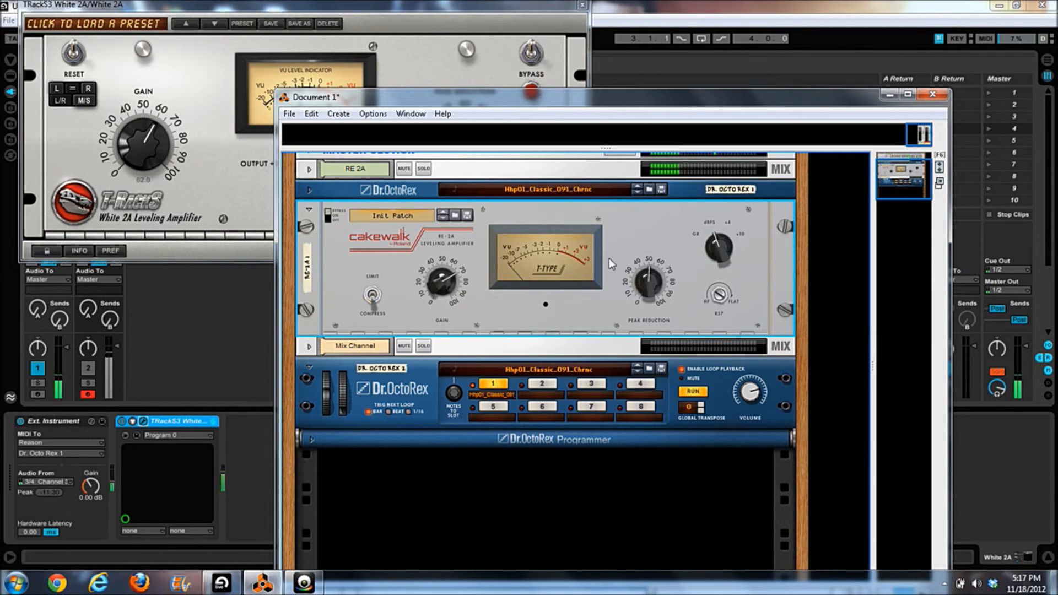
mouse_move(357, 239)
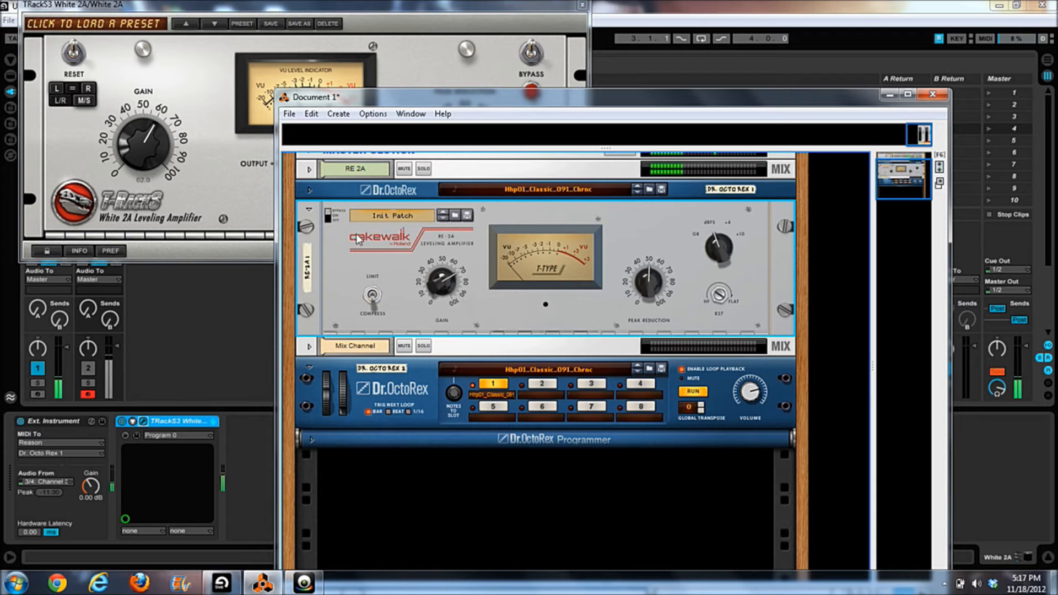
mouse_move(442, 289)
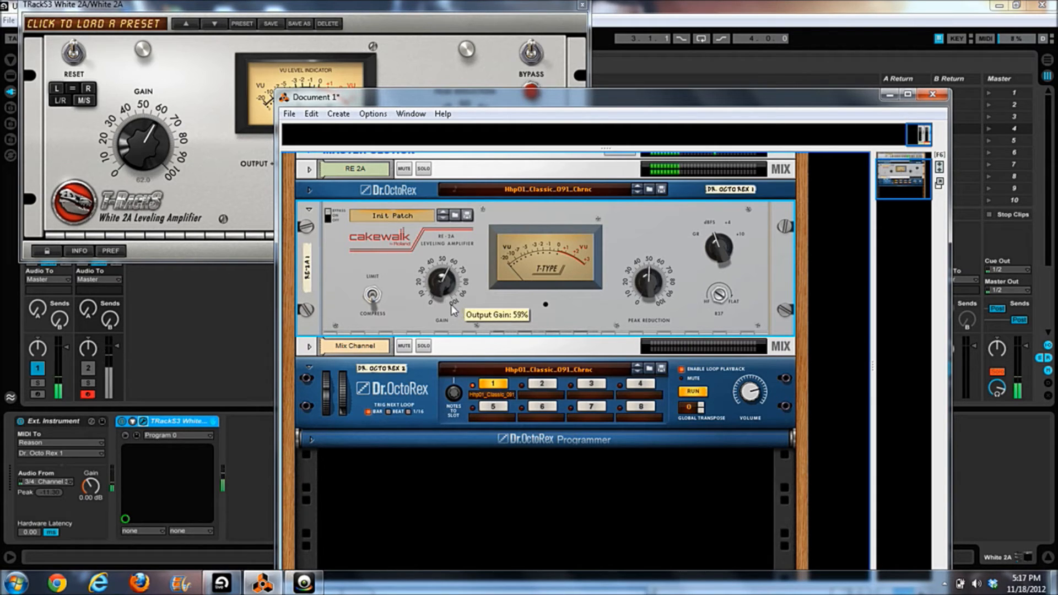
mouse_move(326, 216)
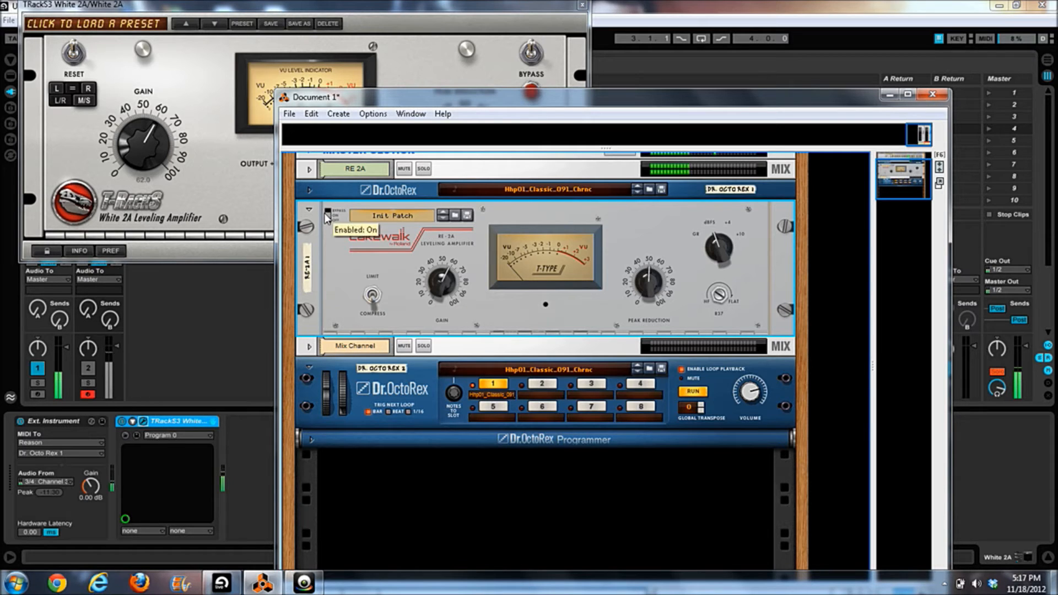
mouse_move(382, 271)
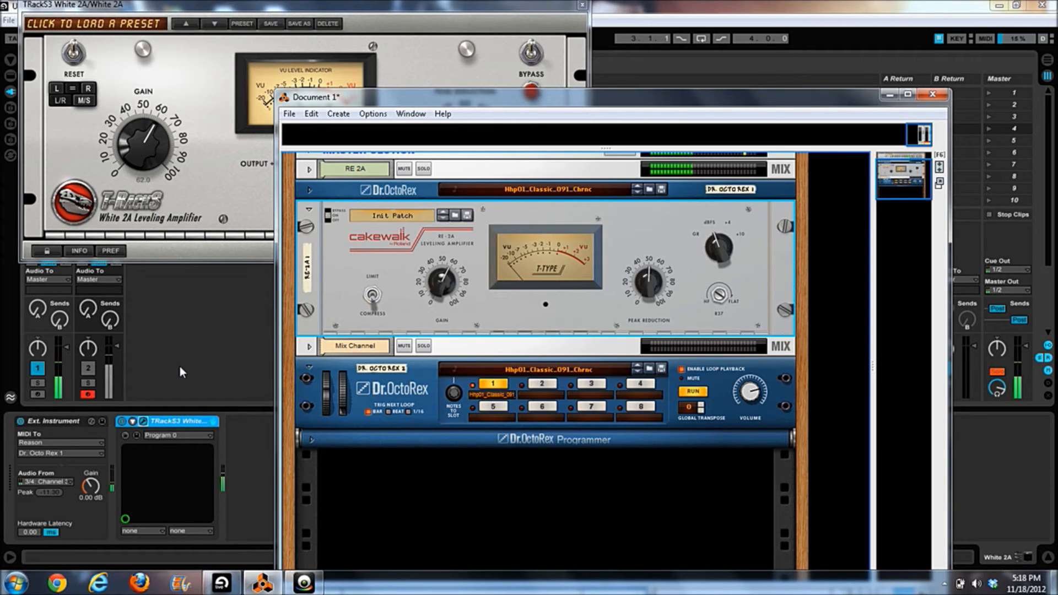
Step: Stop the Dr. OctoRex drum loop and start it playing again through the RE-2A
click(86, 369)
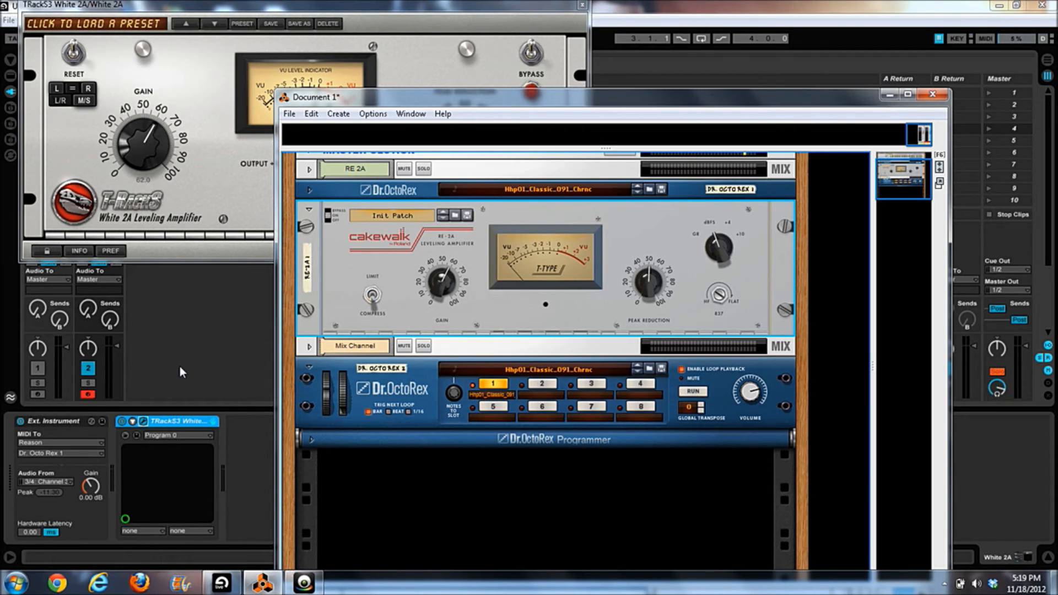
mouse_move(603, 282)
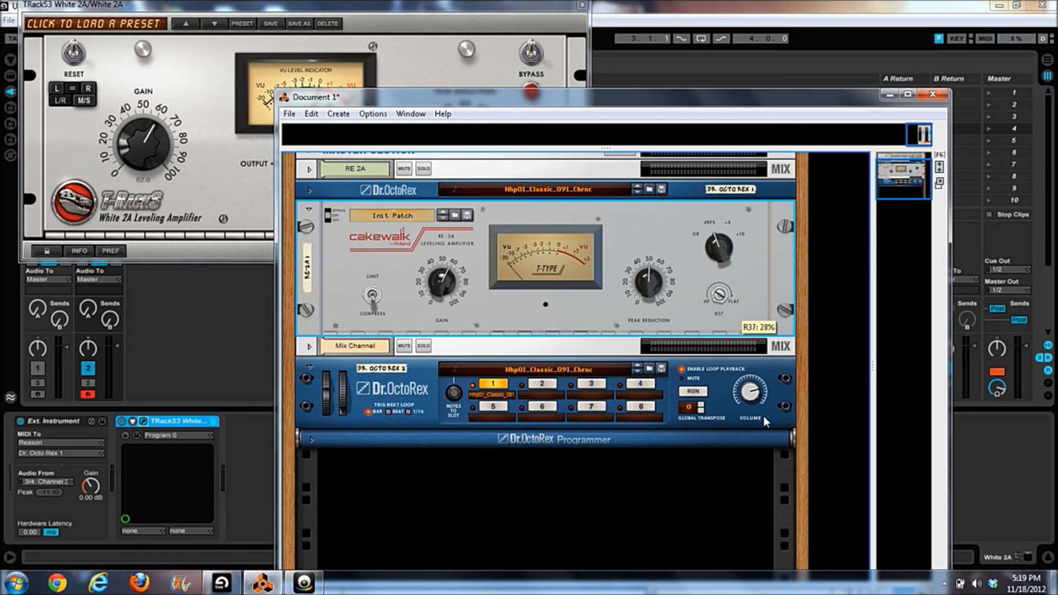
click(38, 368)
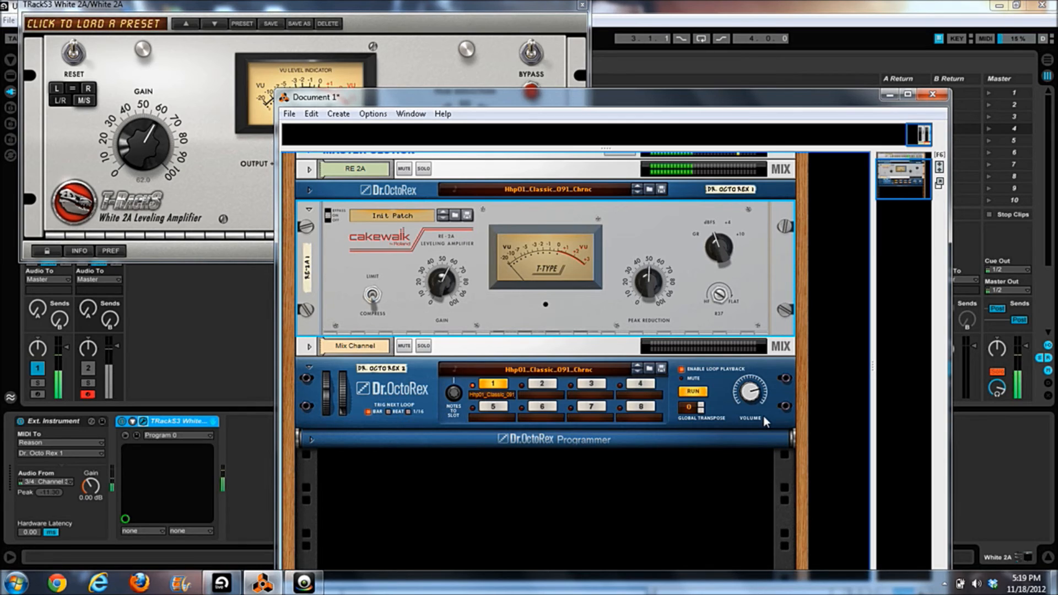
mouse_move(729, 289)
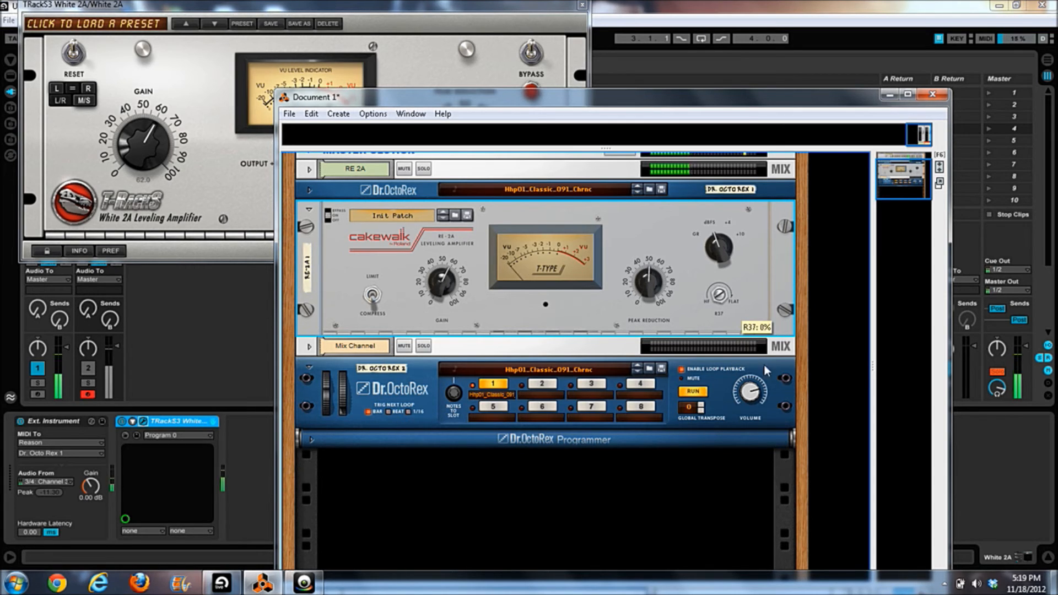
mouse_move(763, 364)
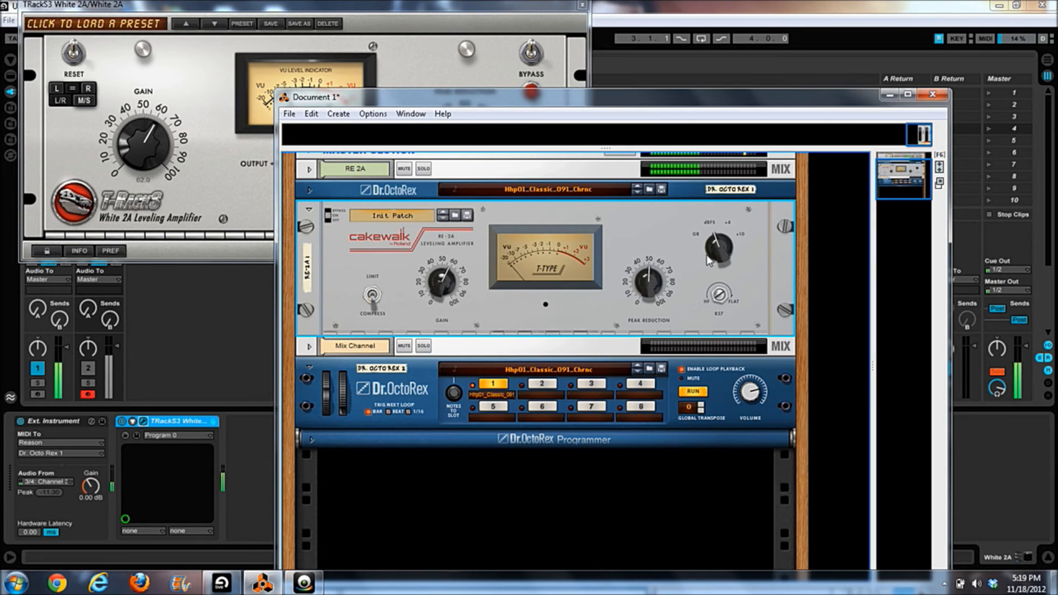
mouse_move(690, 290)
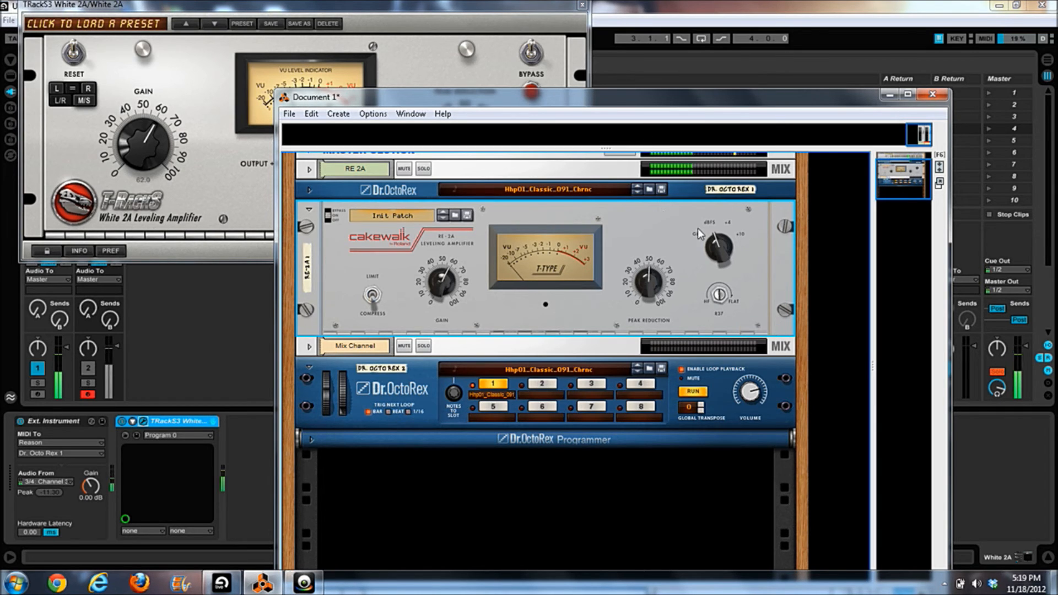
mouse_move(719, 251)
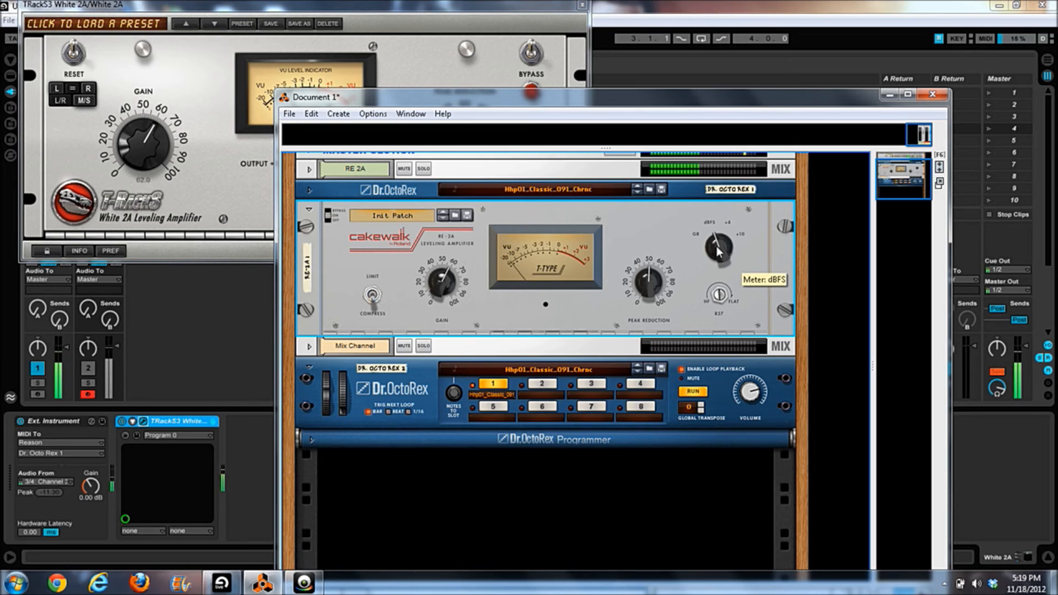